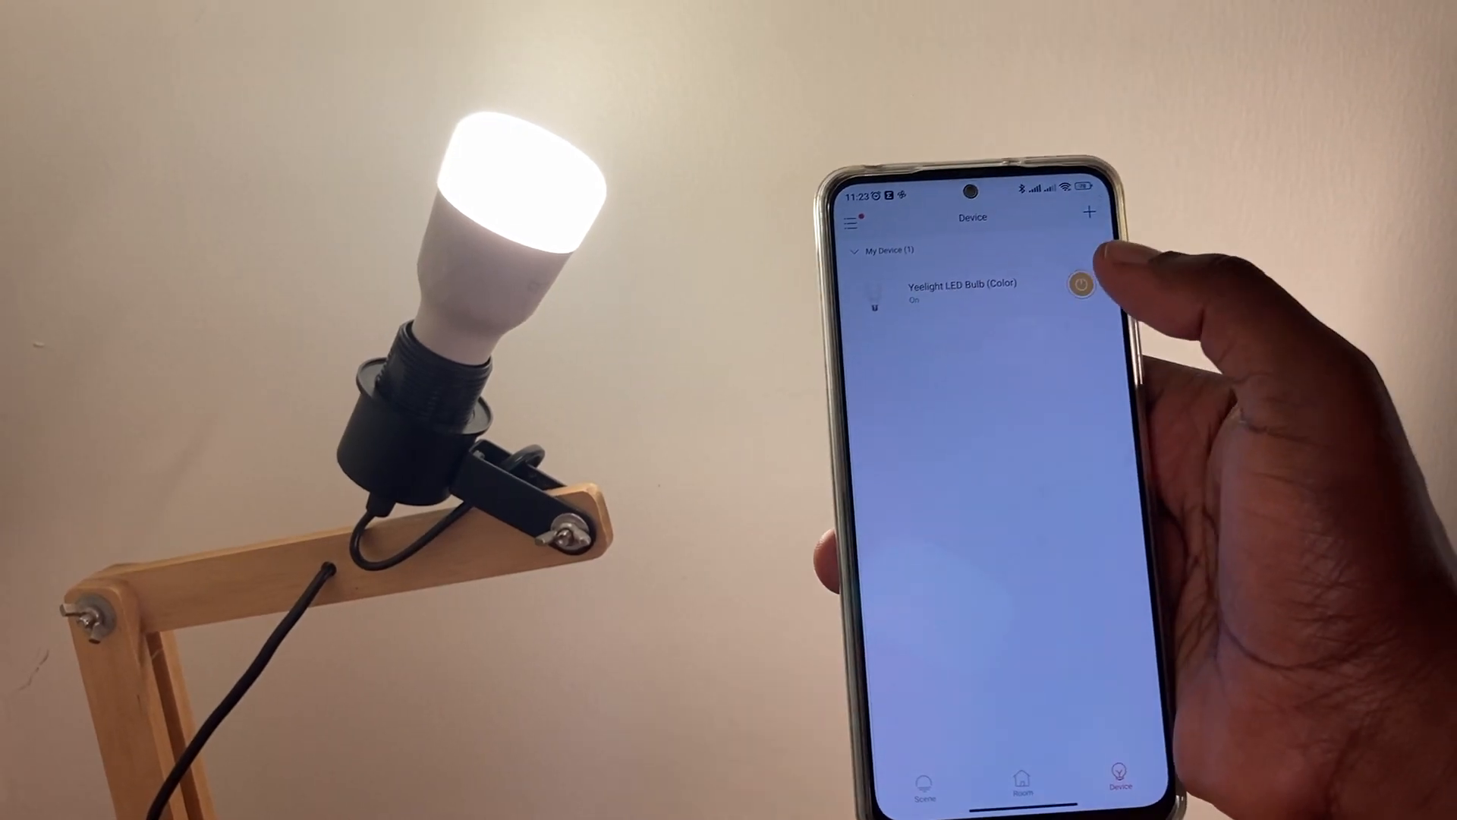
Toggle the color bulb off and back on from its switch.
left_click(1081, 284)
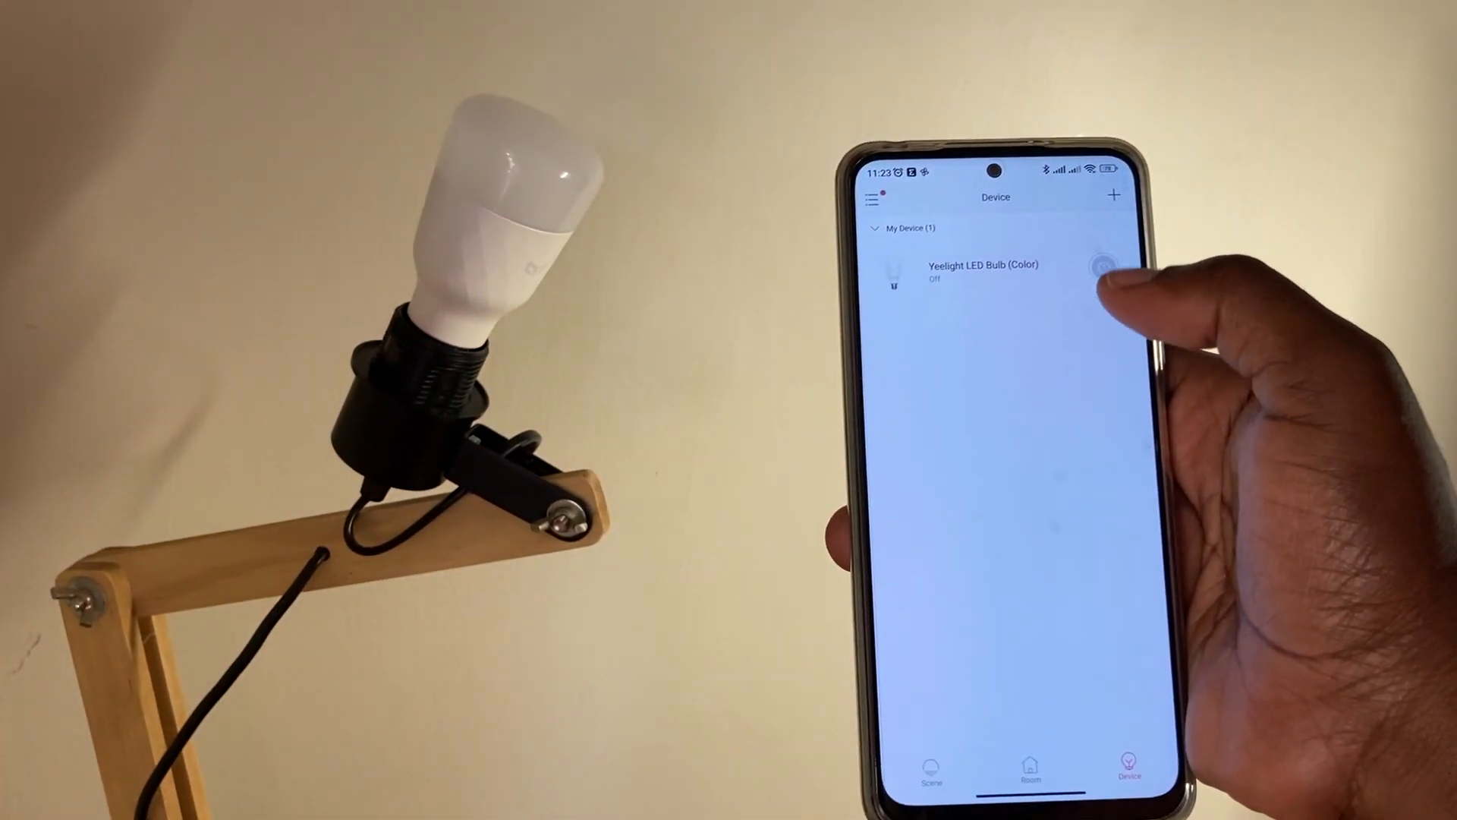
left_click(1104, 267)
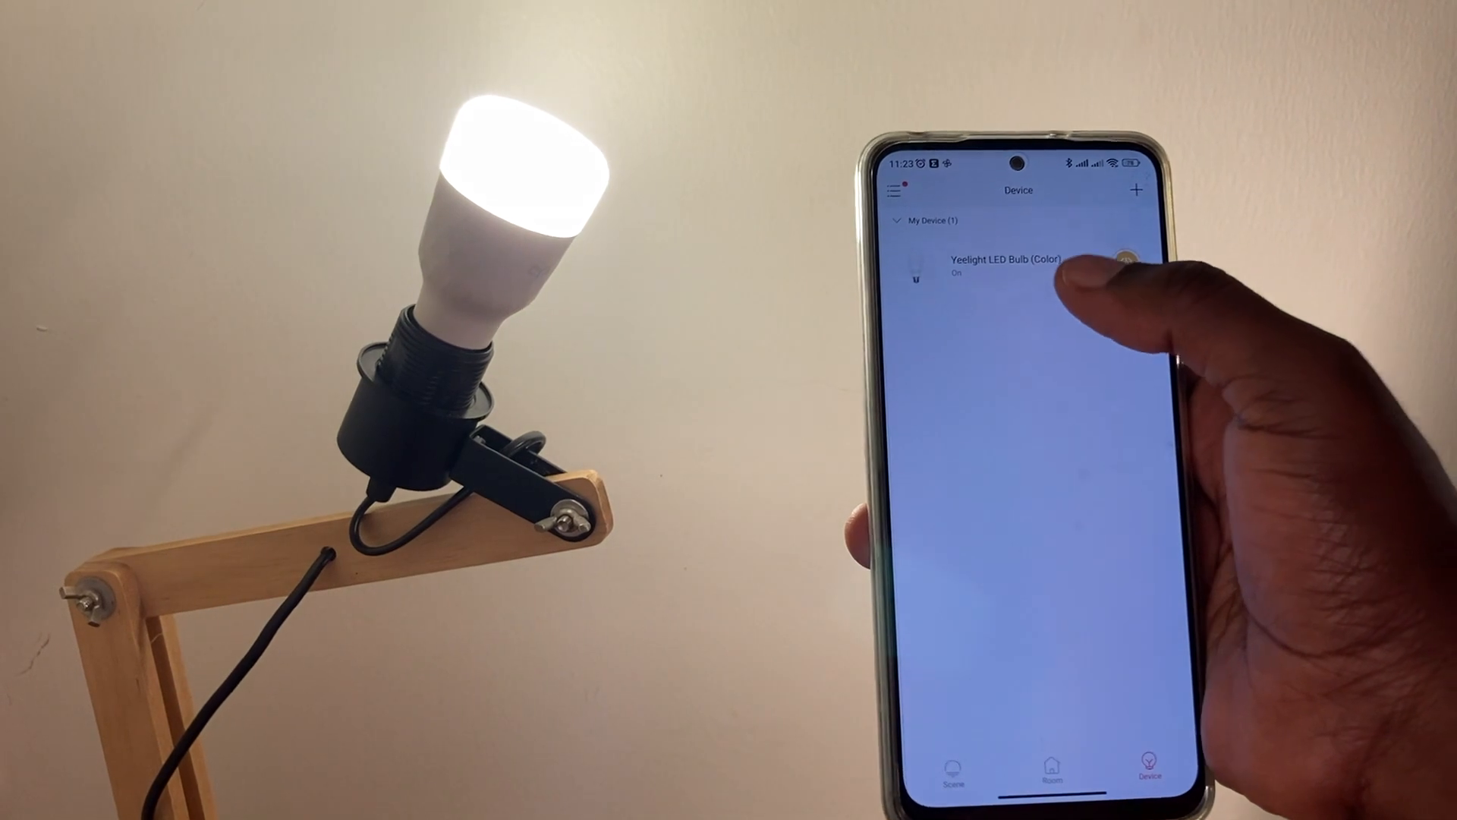
left_click(994, 267)
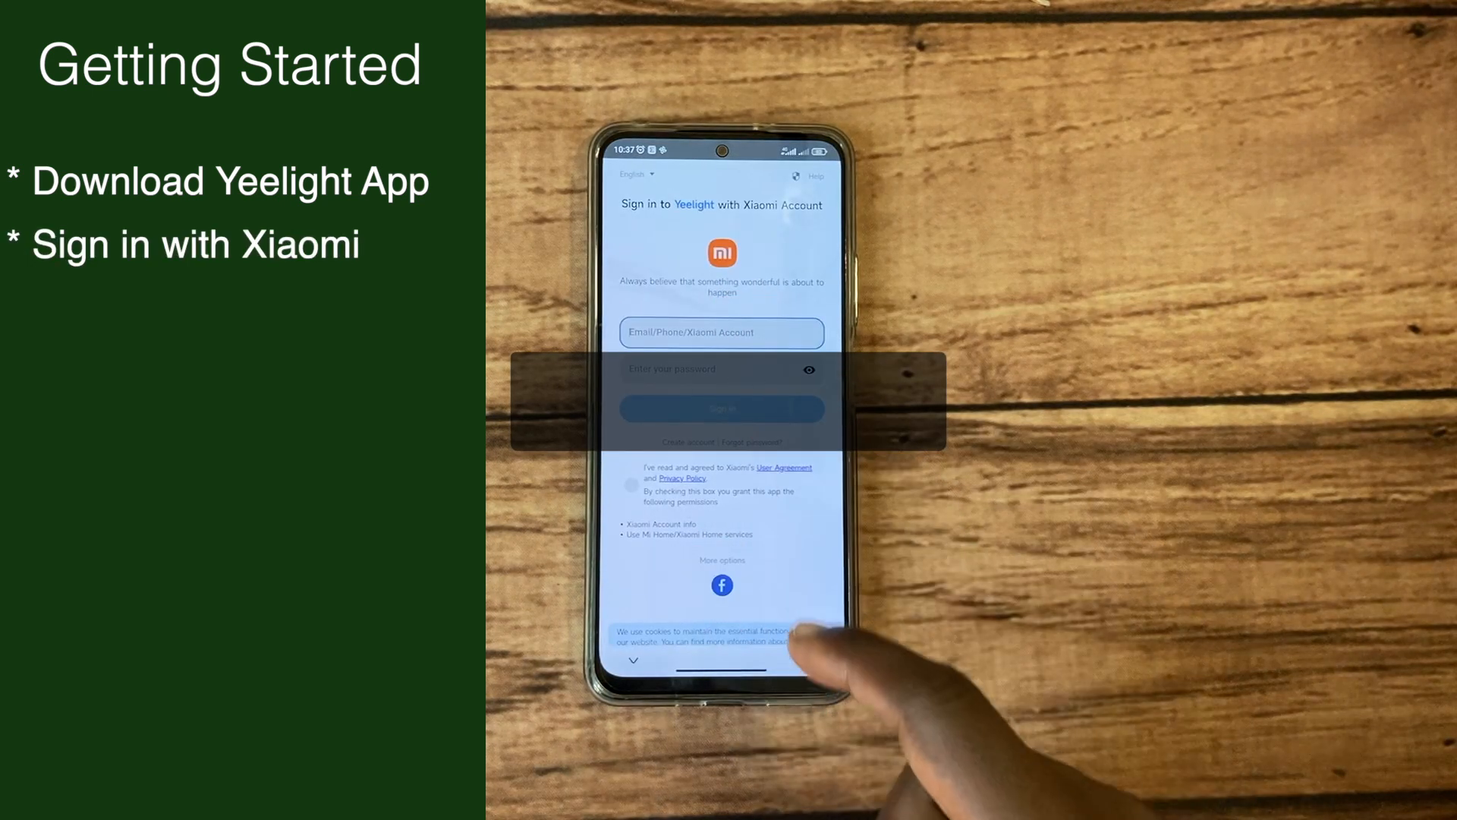
Fill the Xiaomi sign-in form with the saved account email and password and sign in.
left_click(721, 332)
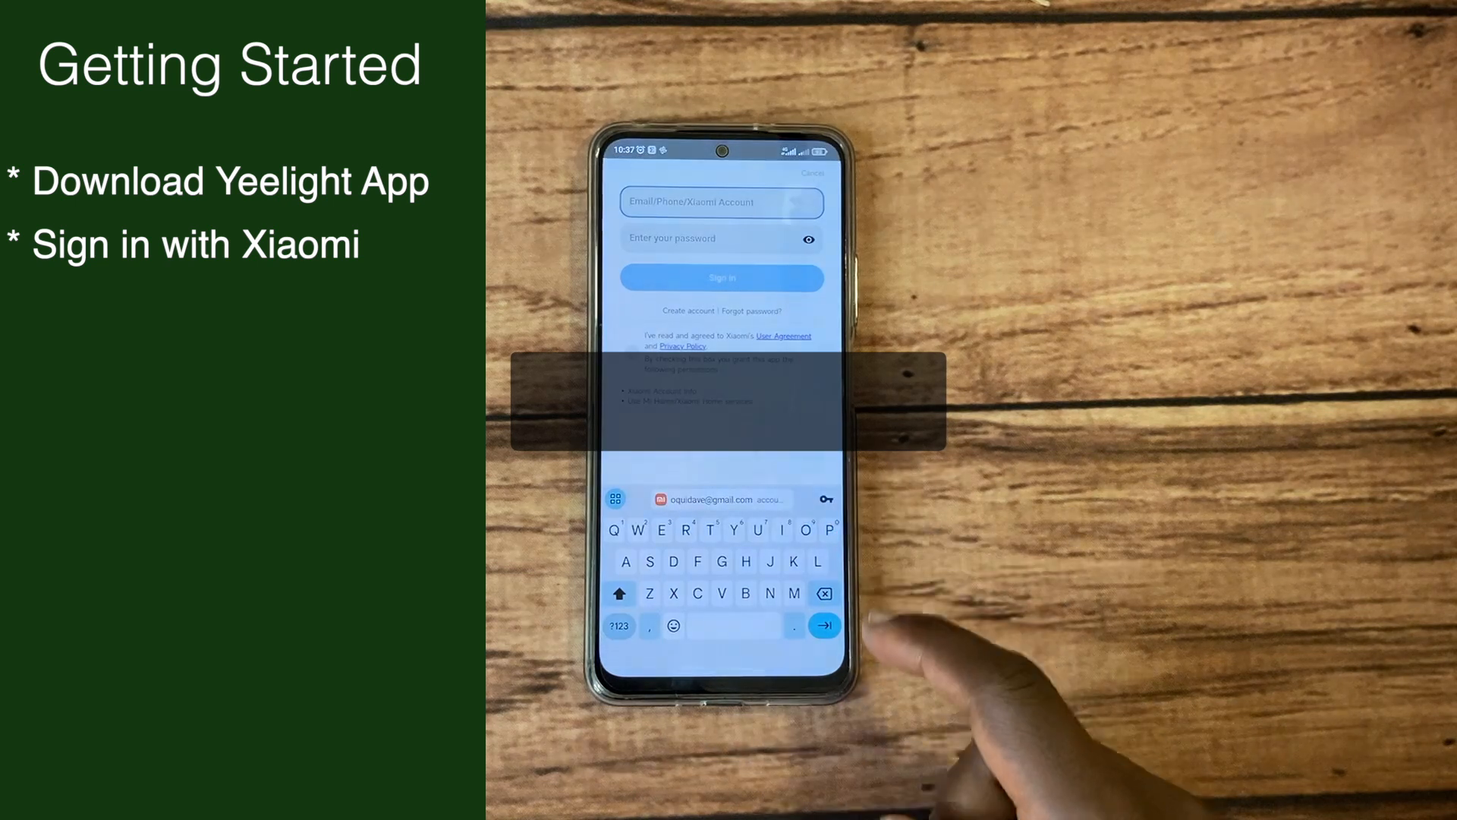
left_click(721, 408)
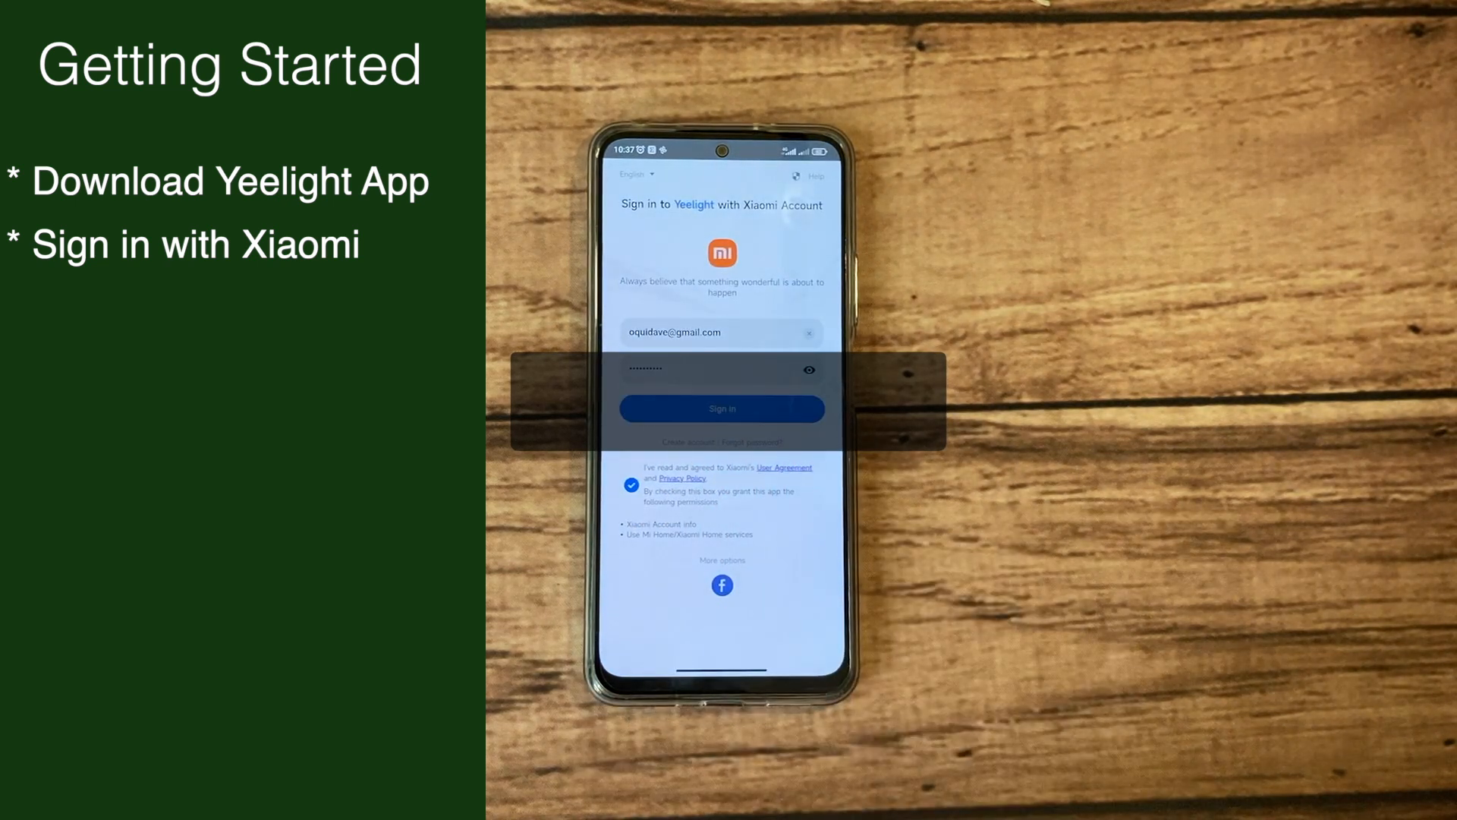
left_click(721, 408)
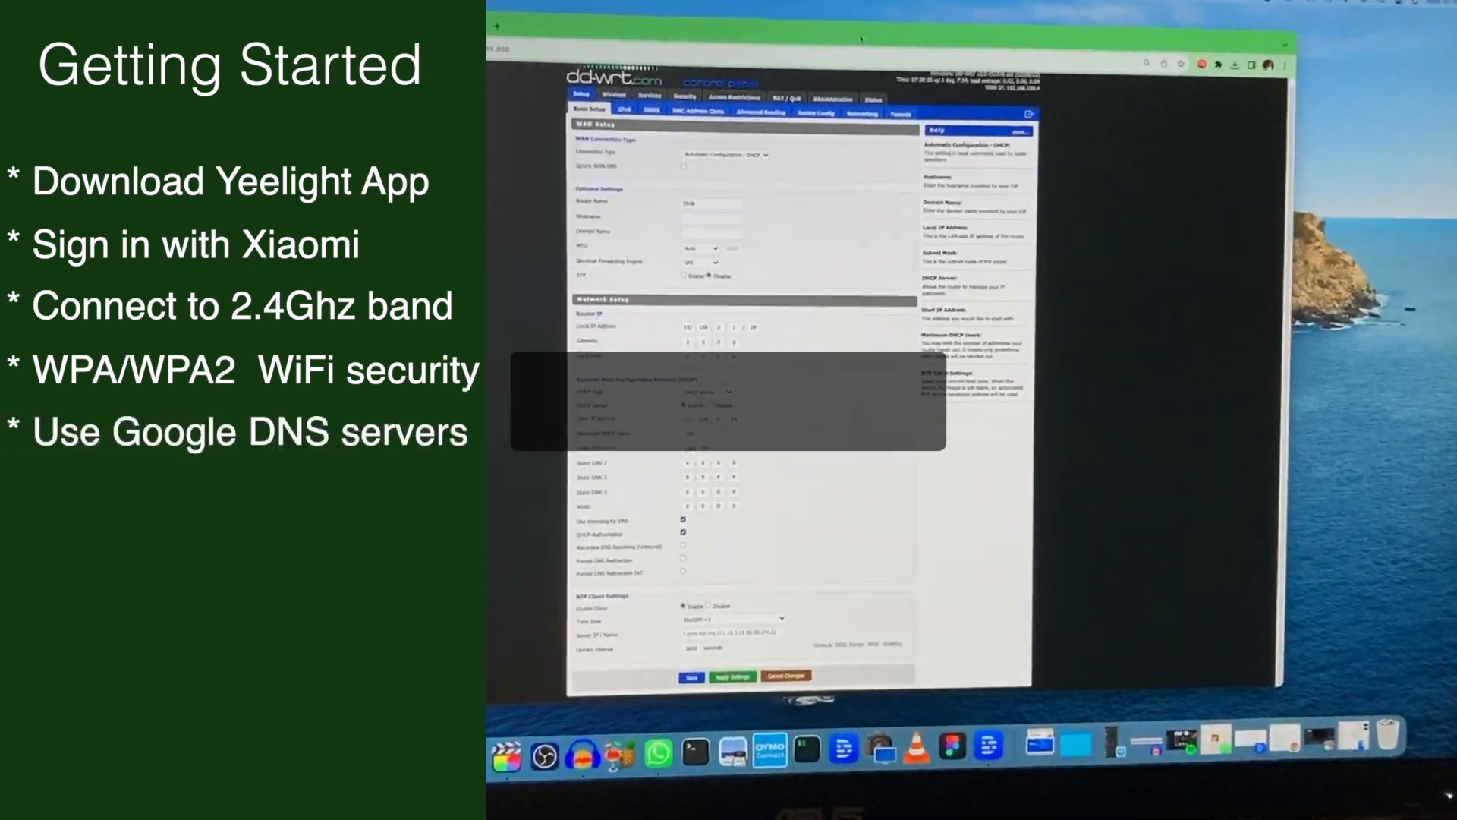
Scroll the DD-WRT Basic Setup page down to the Static DNS 1–3 entries with Google DNS.
scroll("down", 3)
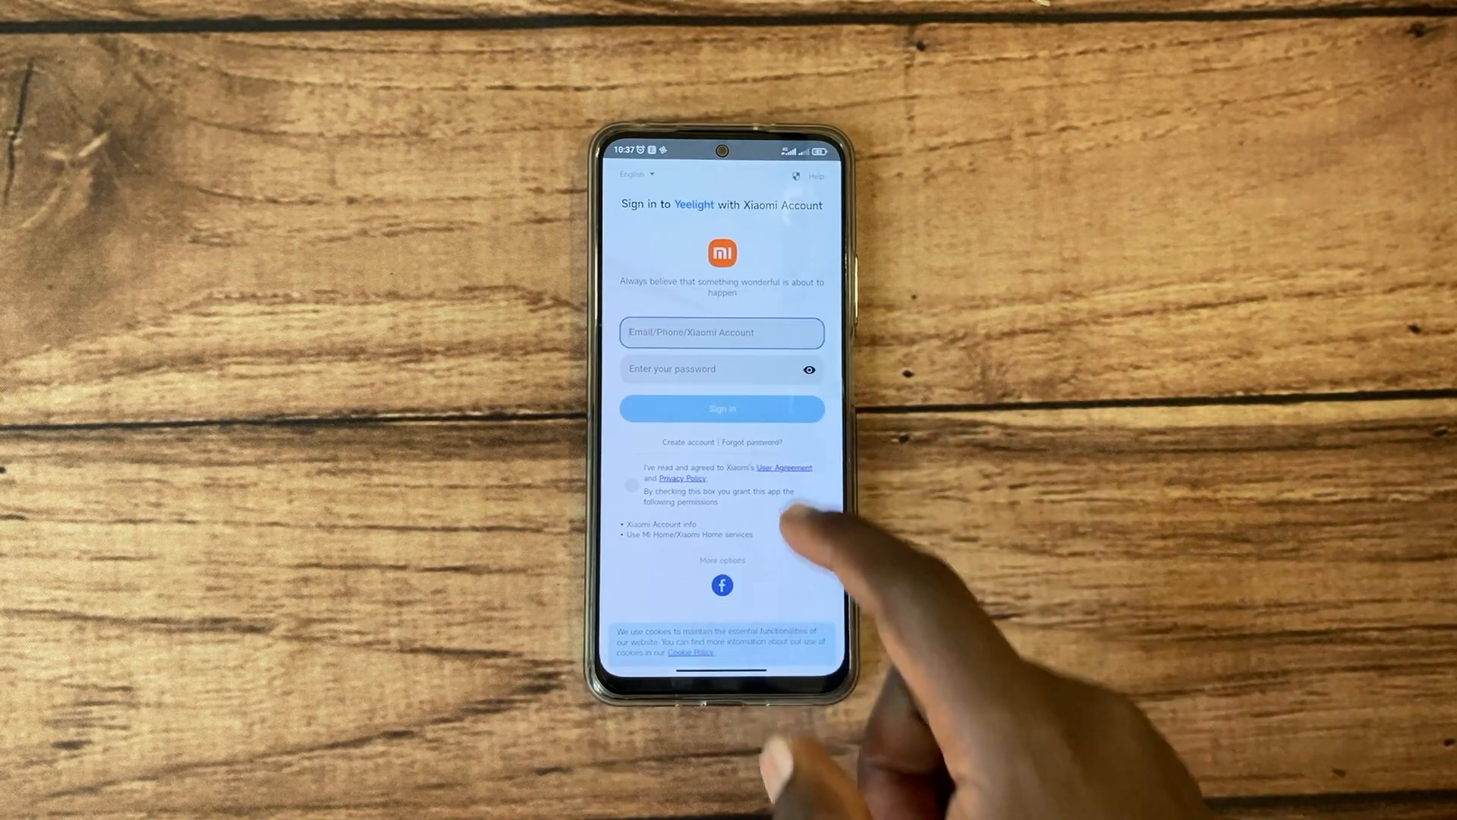
Accept the user agreement on the Xiaomi sign-in screen and sign in to the account.
left_click(721, 332)
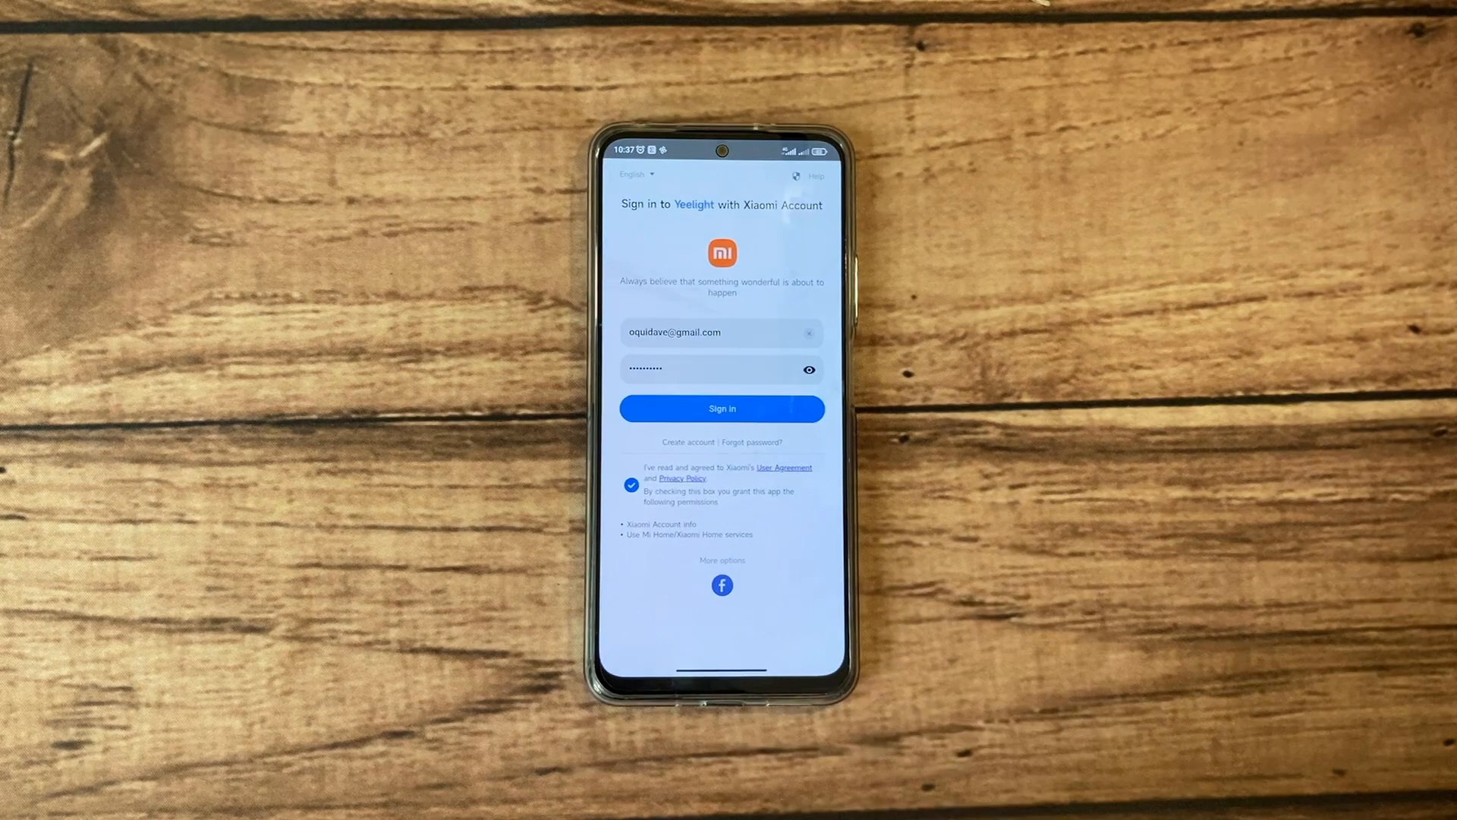
left_click(721, 408)
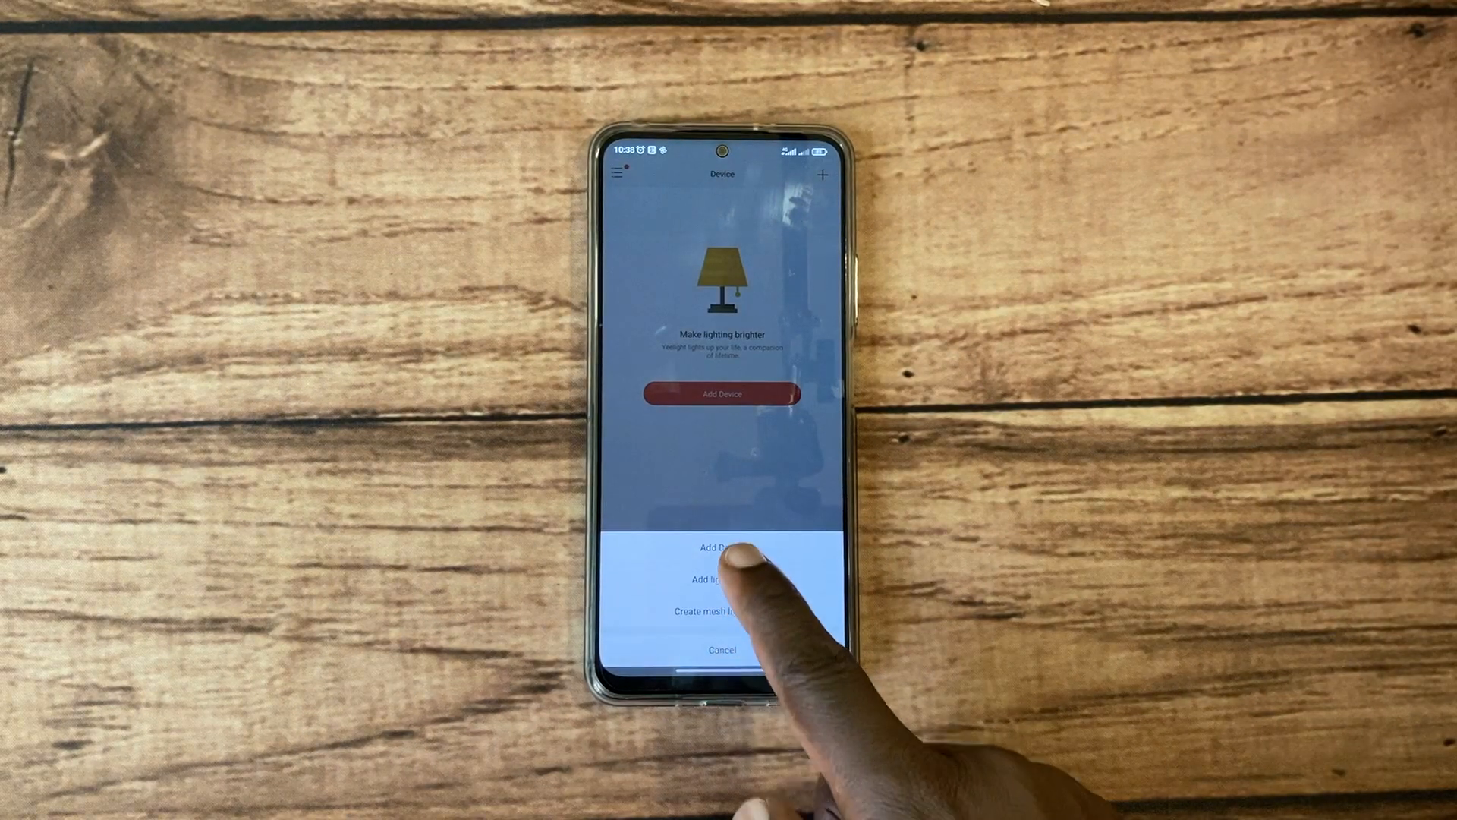
Start Add Device, enable Bluetooth, and confirm the Bluetooth and Wi-Fi prompts so scanning begins.
left_click(723, 547)
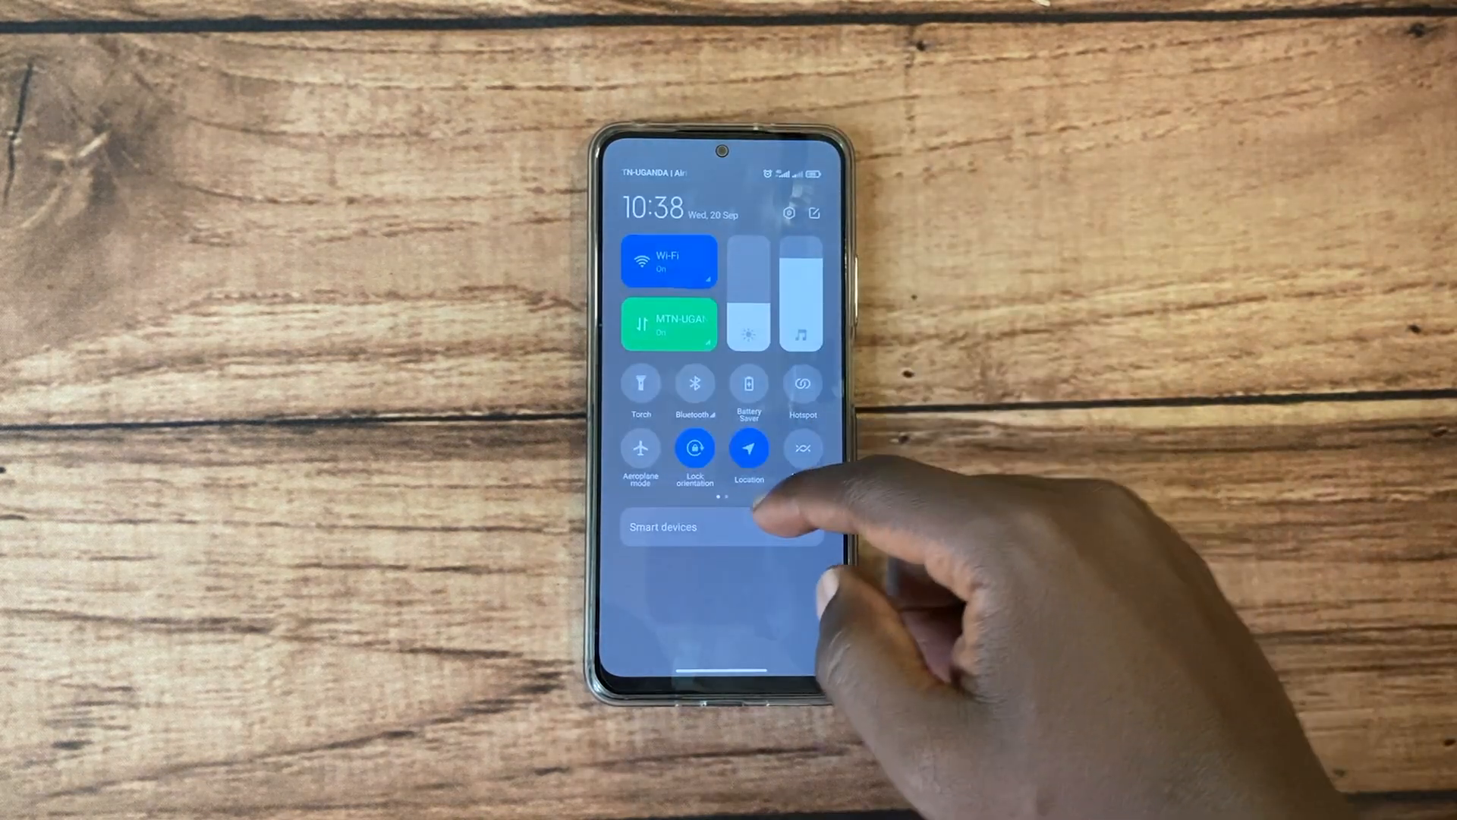
left_click(663, 527)
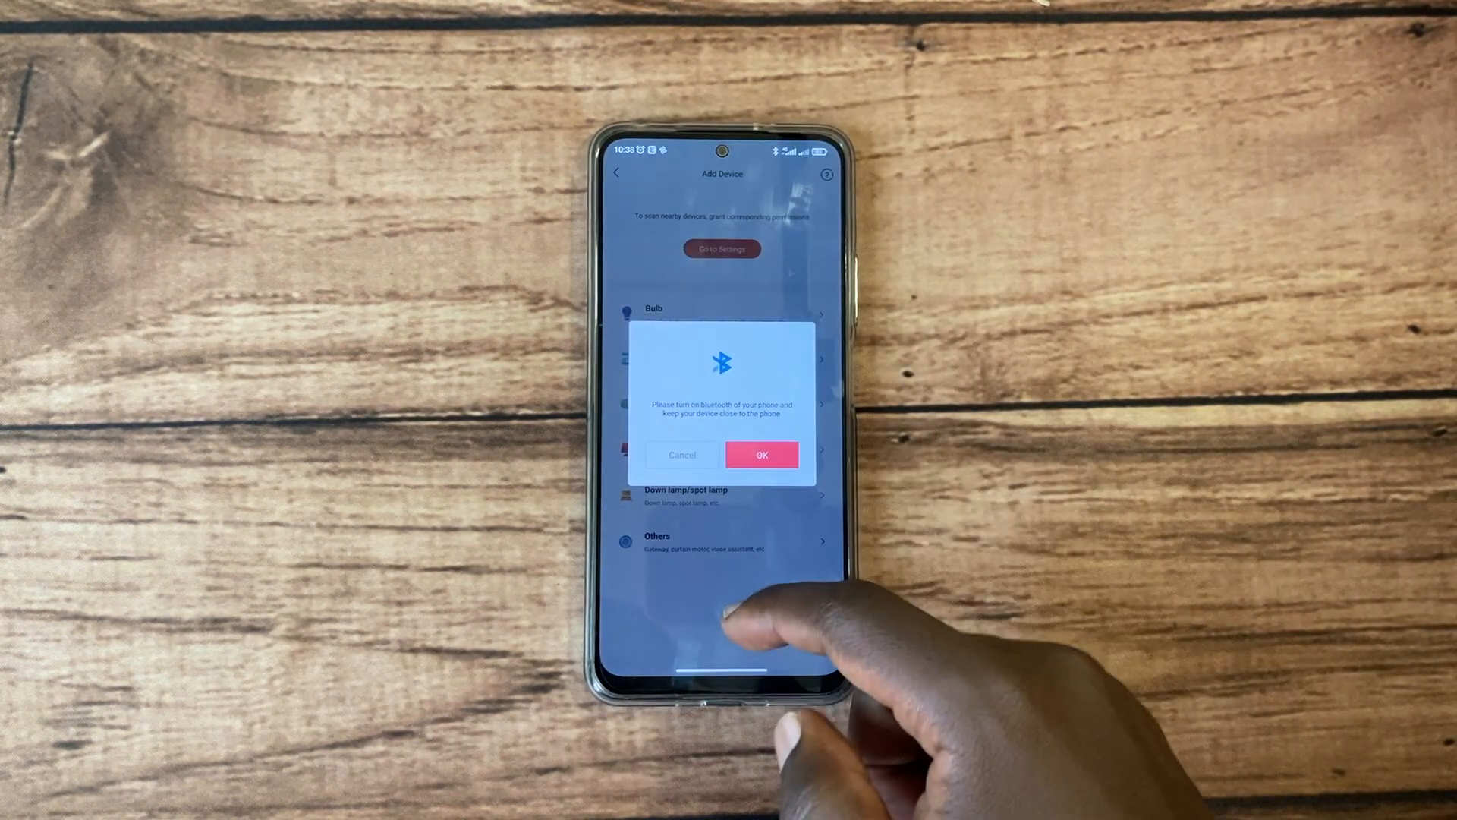
left_click(760, 454)
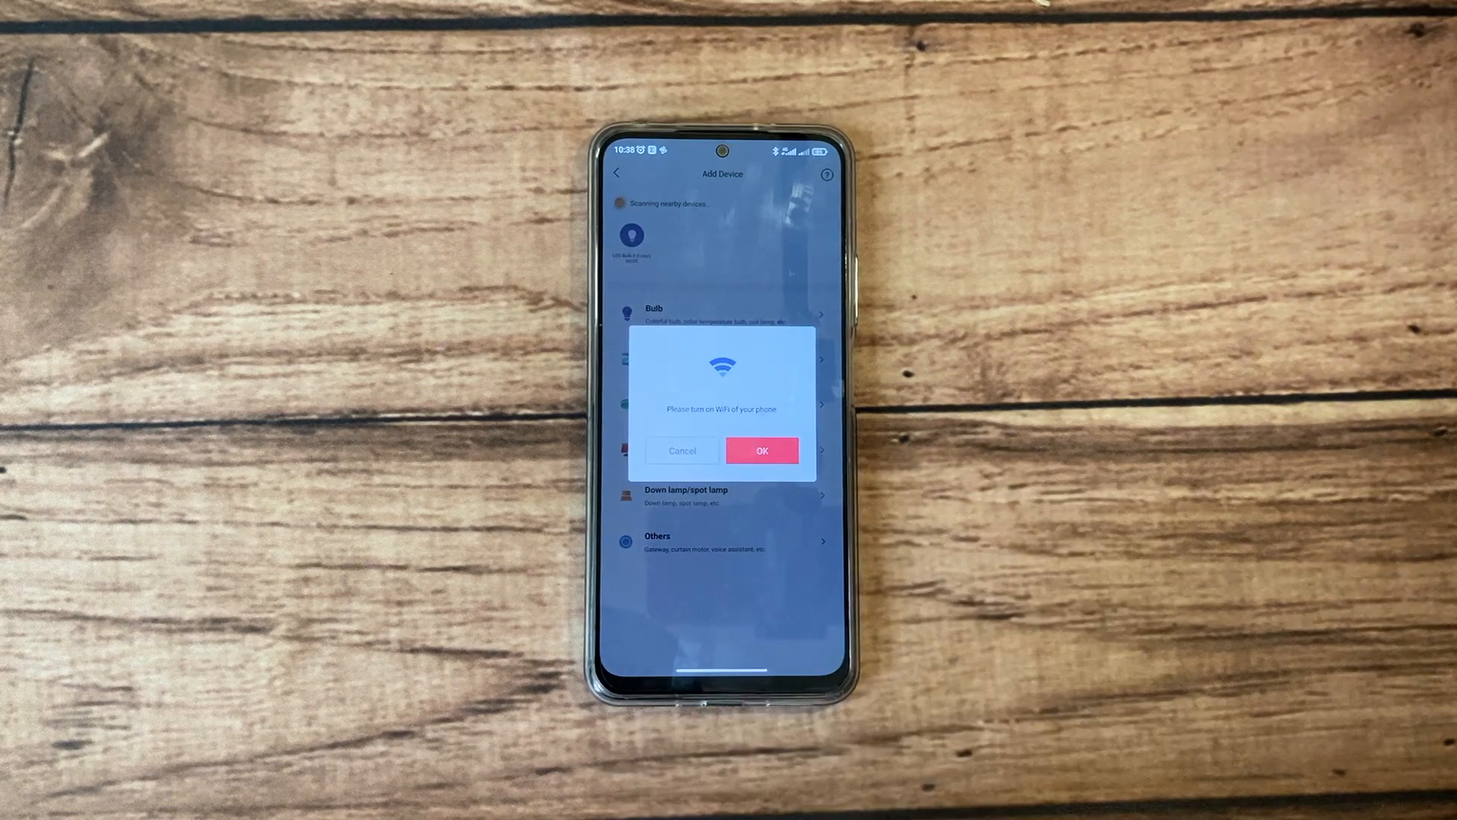
left_click(760, 449)
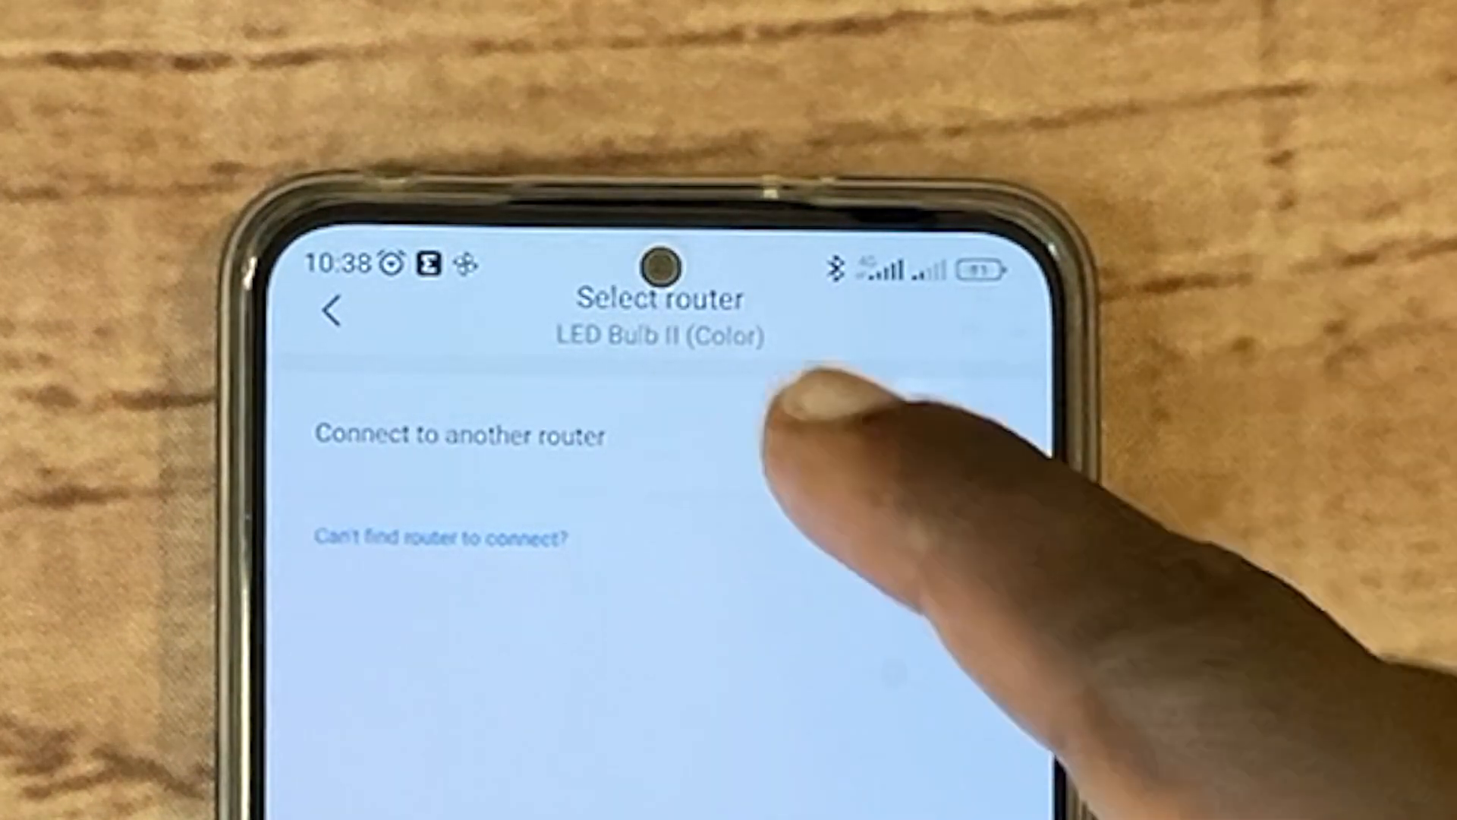
Choose Connect to another router and select the 2.4 GHz network for the LED Bulb II (Color).
left_click(460, 434)
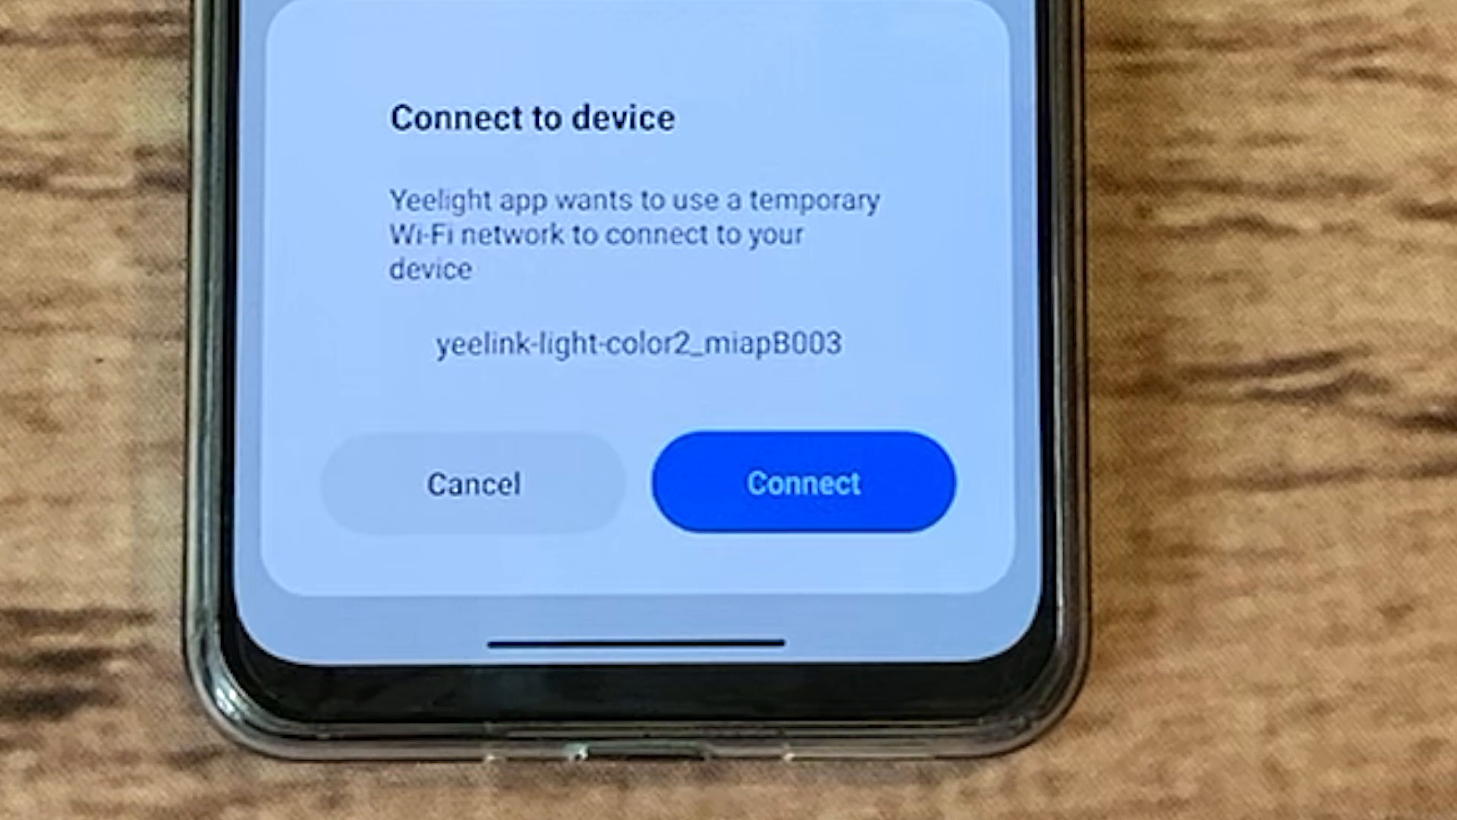
Join the bulb's temporary network yeelink-light-color2_miapB003 to finish setup.
left_click(771, 620)
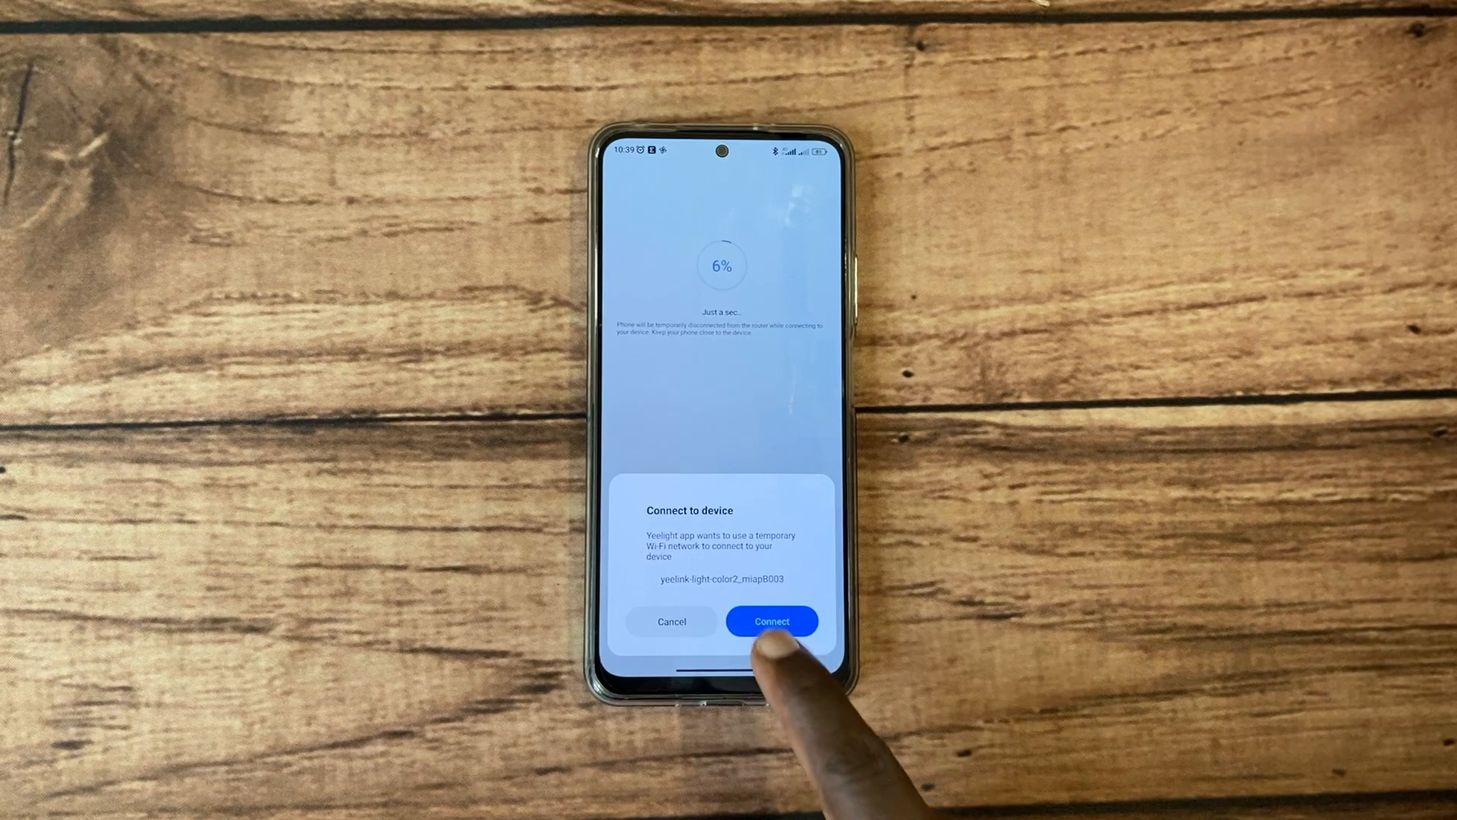
left_click(771, 621)
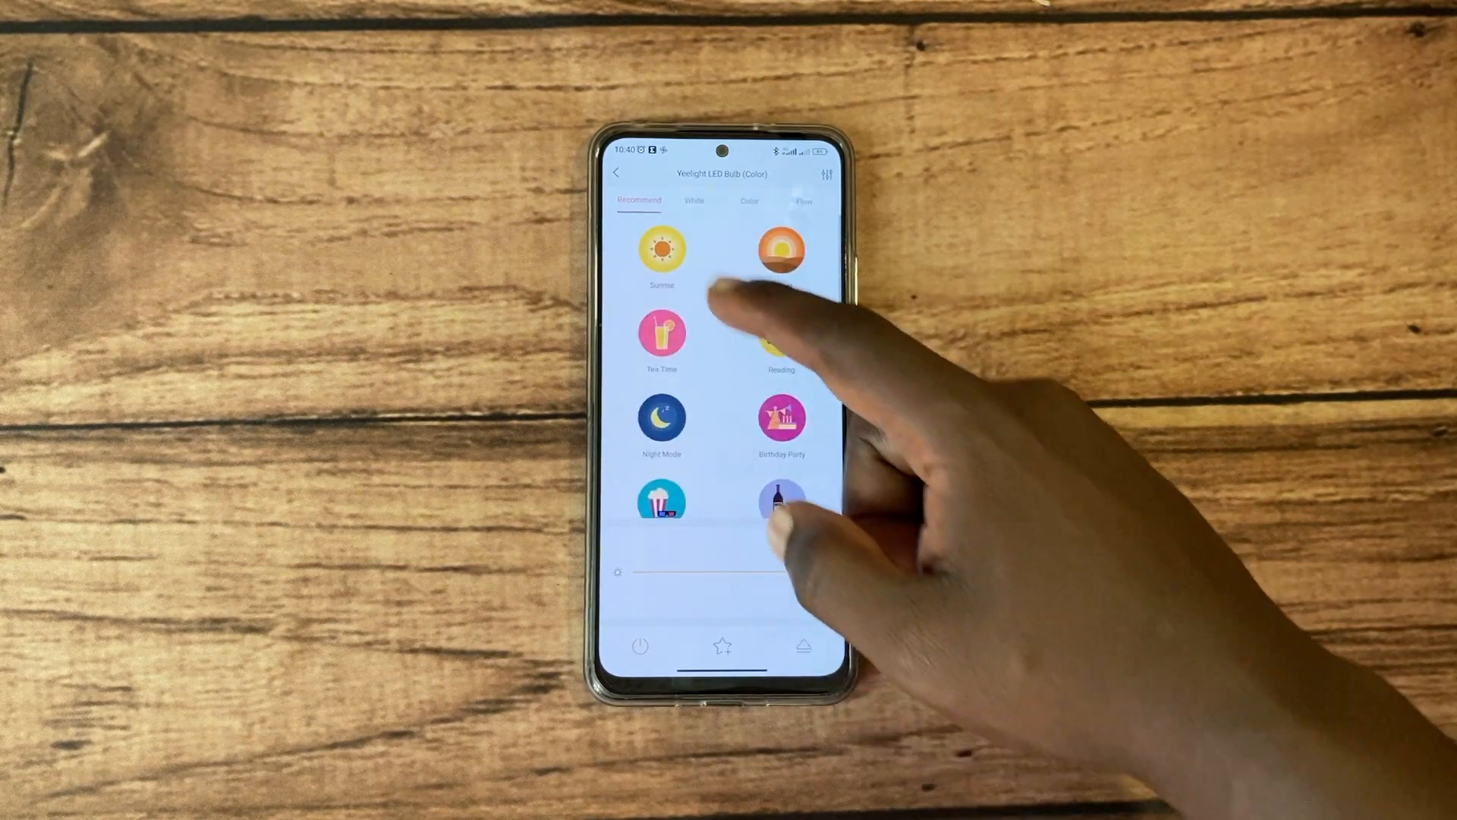
Apply the Sunrise and Reading scenes, then raise the bulb brightness to maximum.
left_click(781, 333)
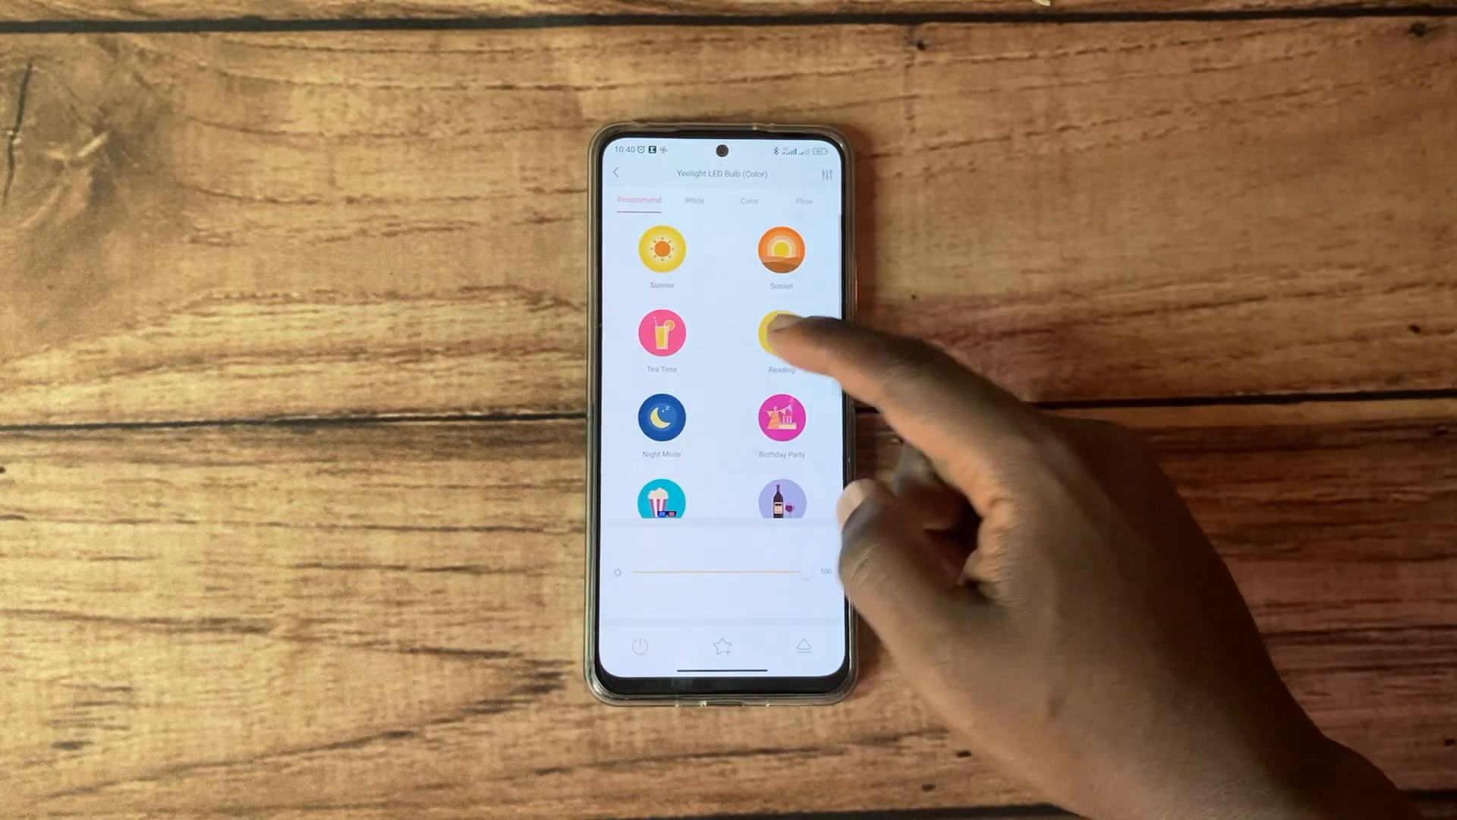
left_click(780, 332)
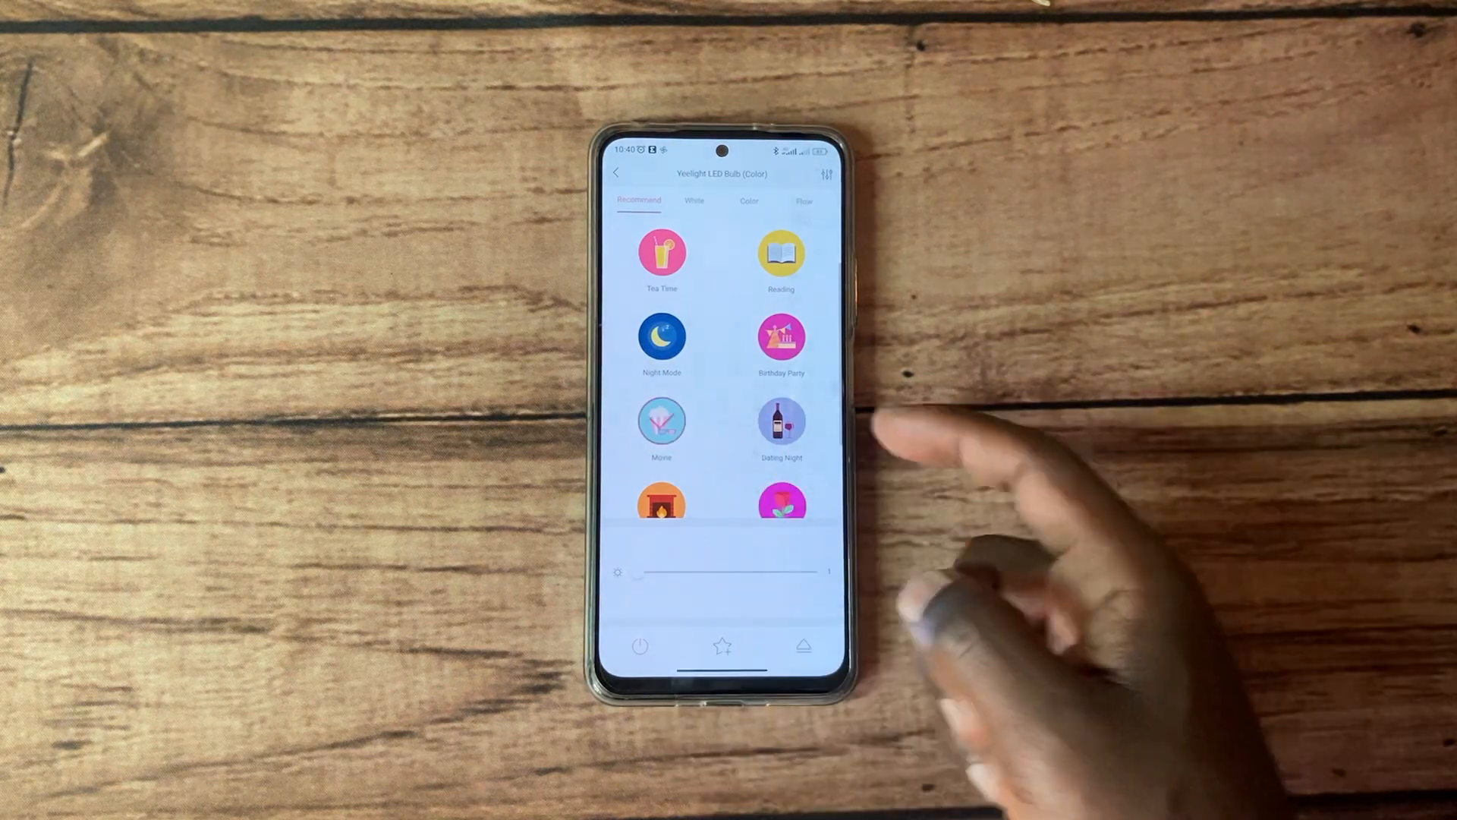
scroll("down", 3)
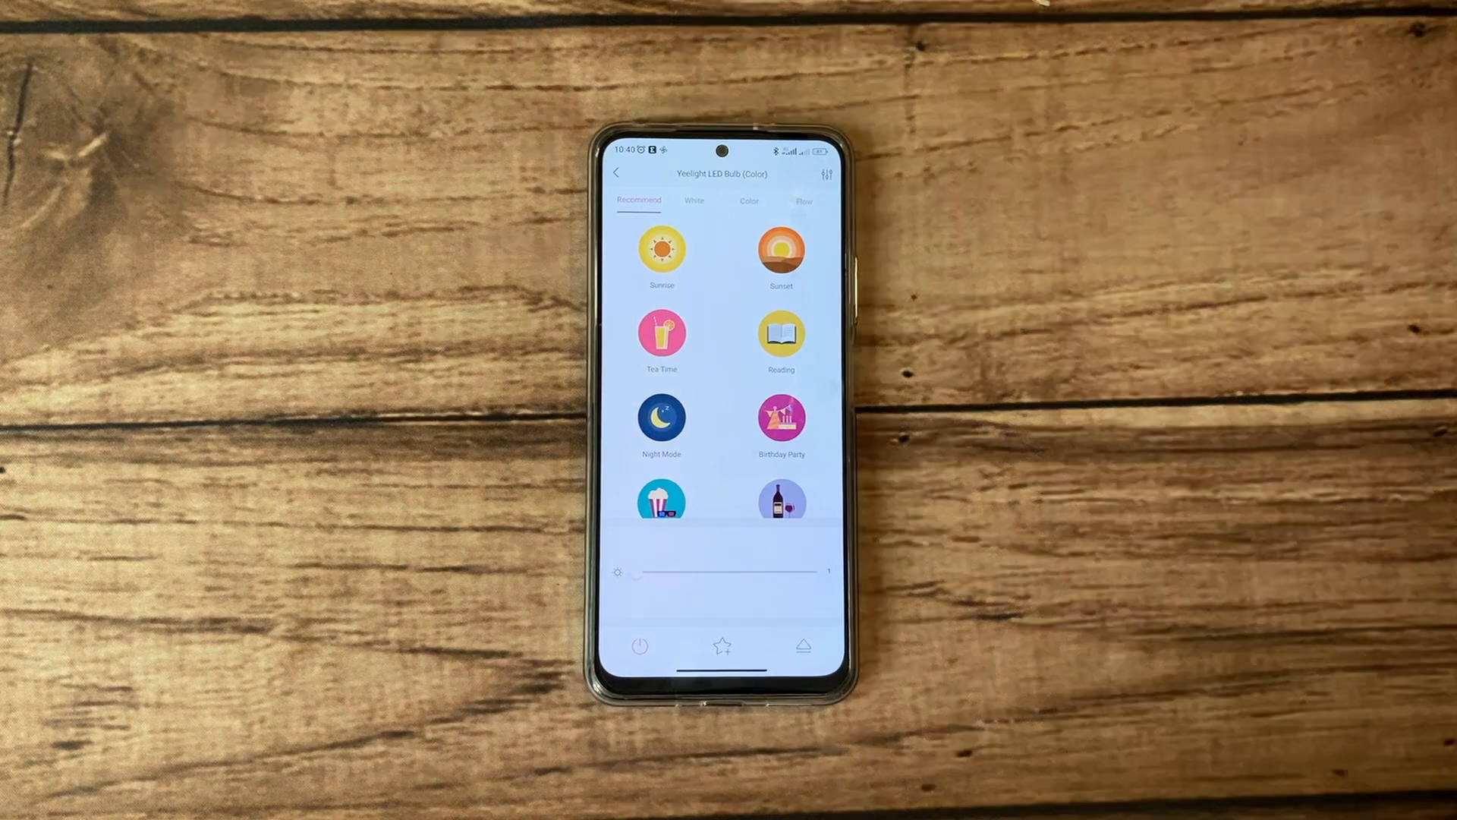
left_click_drag(634, 572, 813, 572)
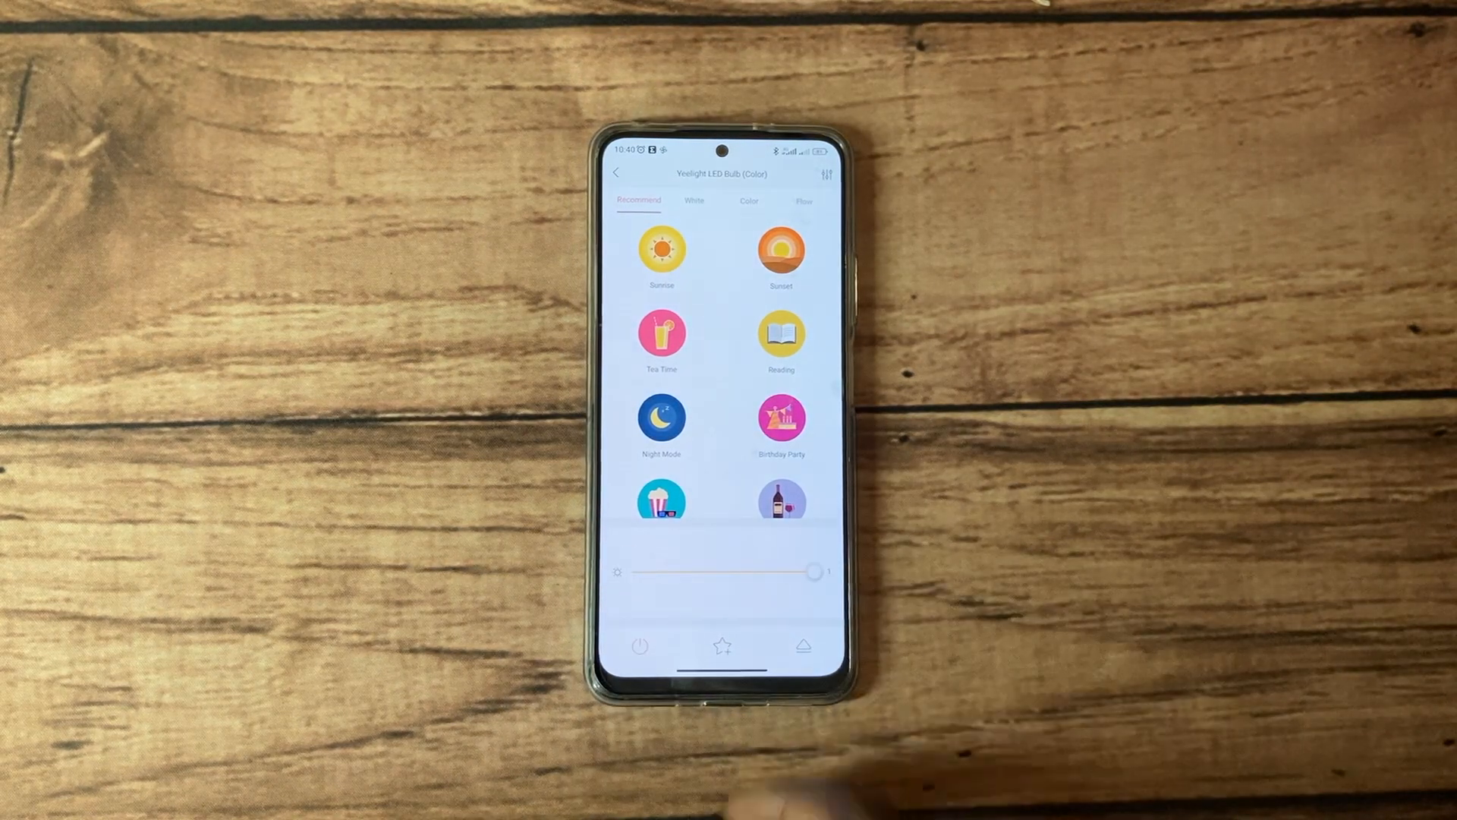
Try the white tones and colour palette, leave the bulb purple, and return to the device list.
left_click(693, 200)
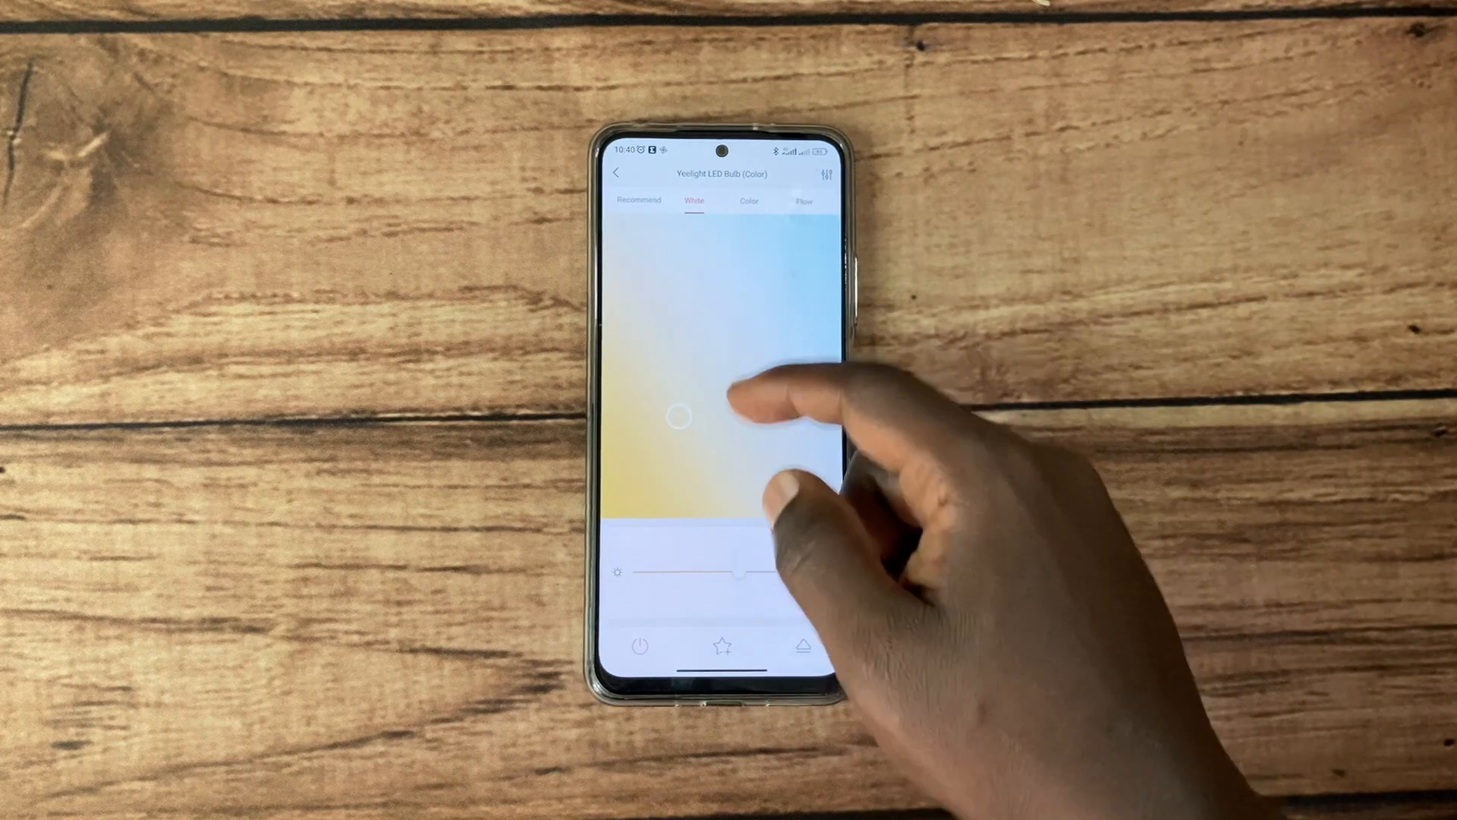
left_click(748, 200)
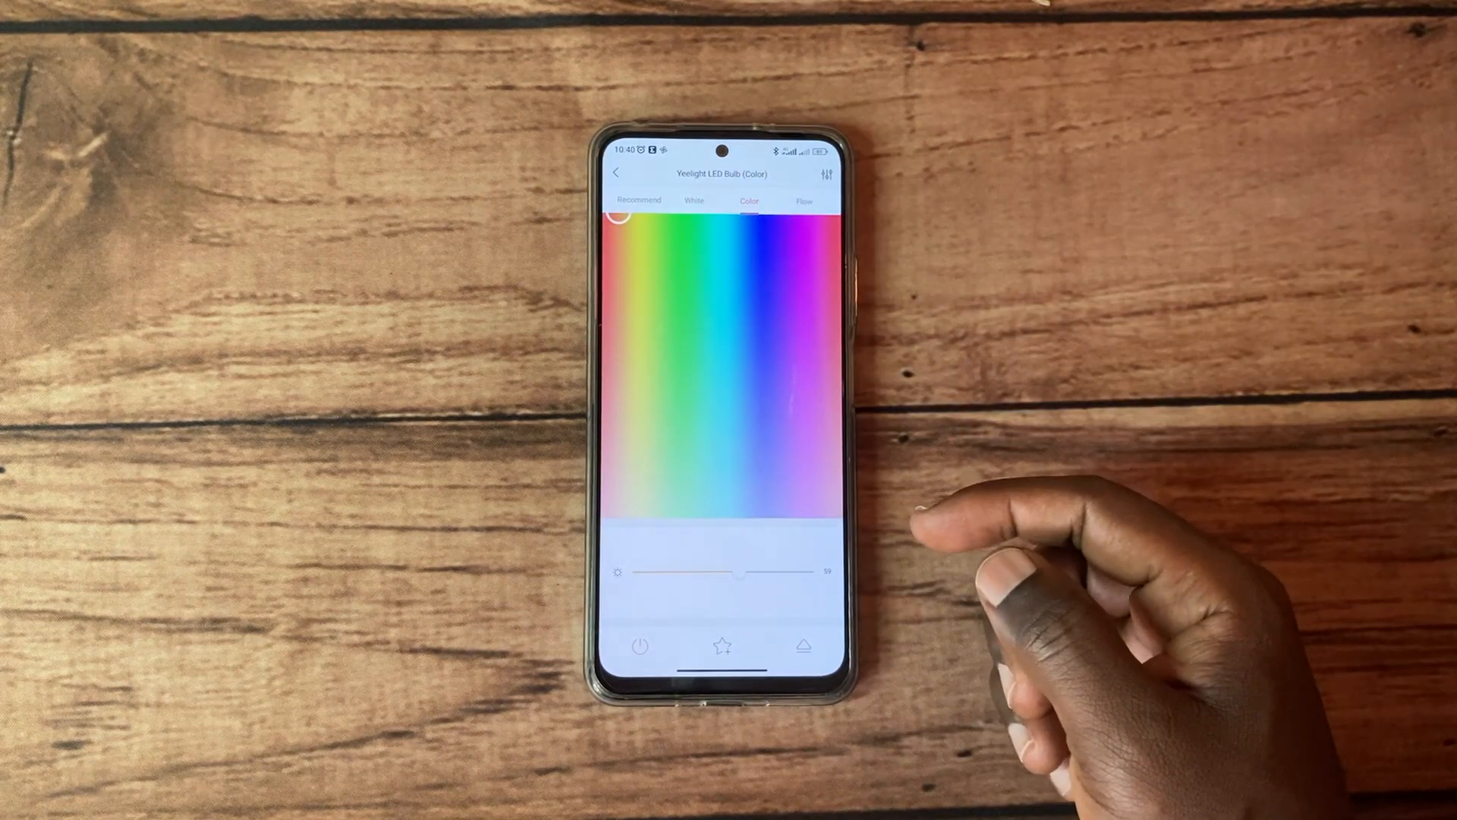
left_click(760, 361)
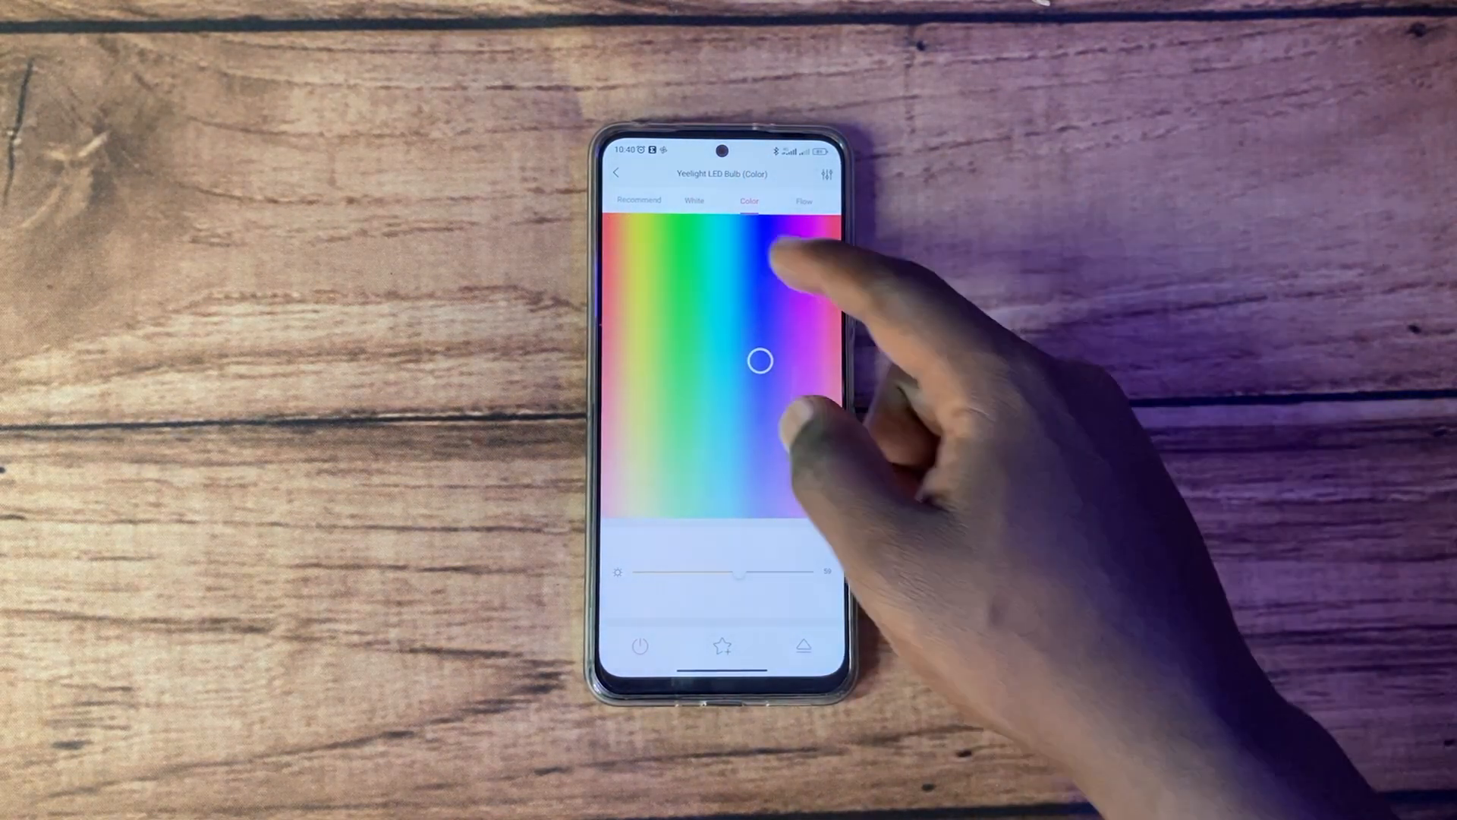
left_click_drag(759, 359, 622, 495)
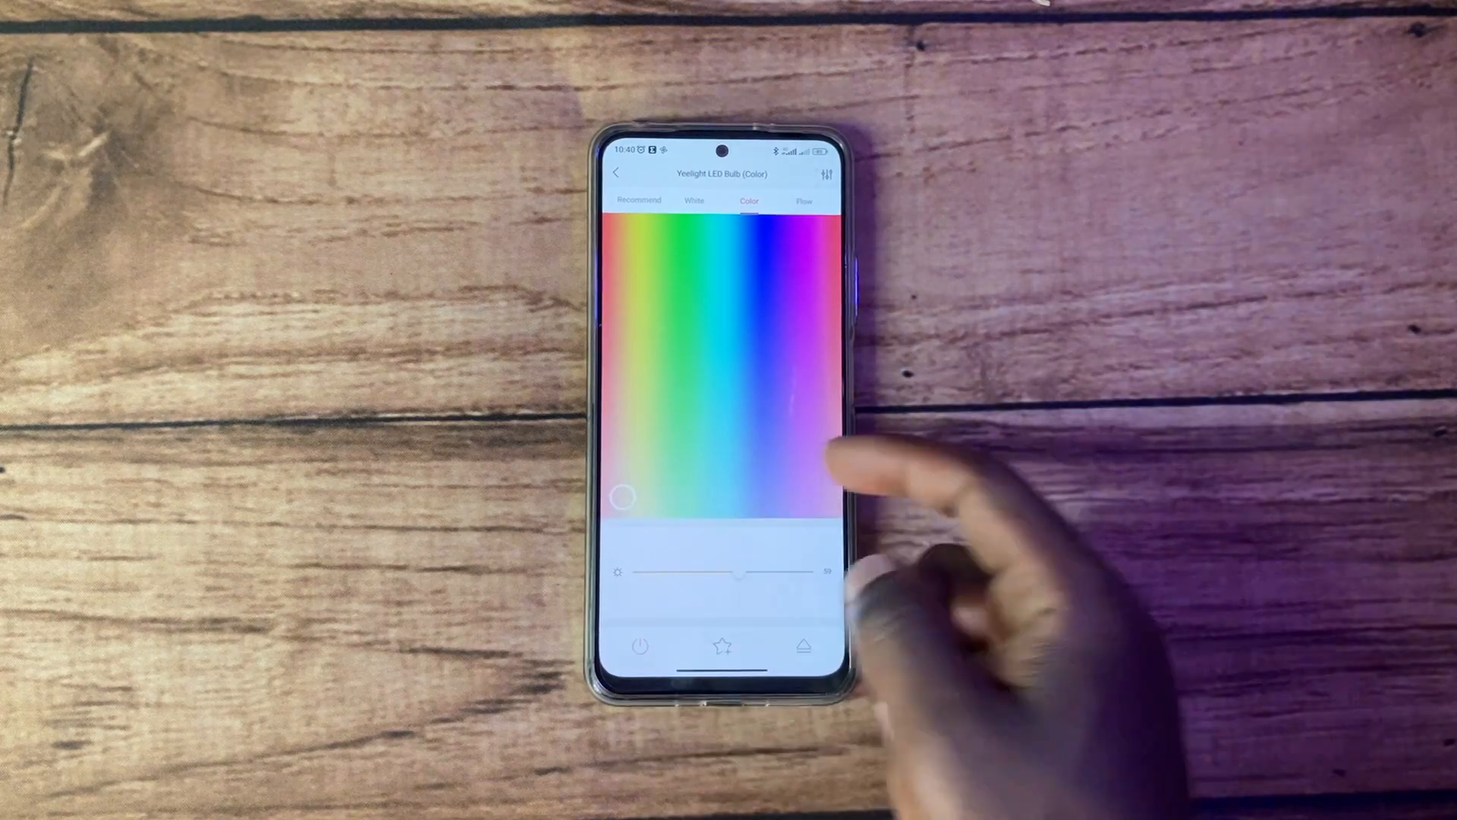
left_click(616, 174)
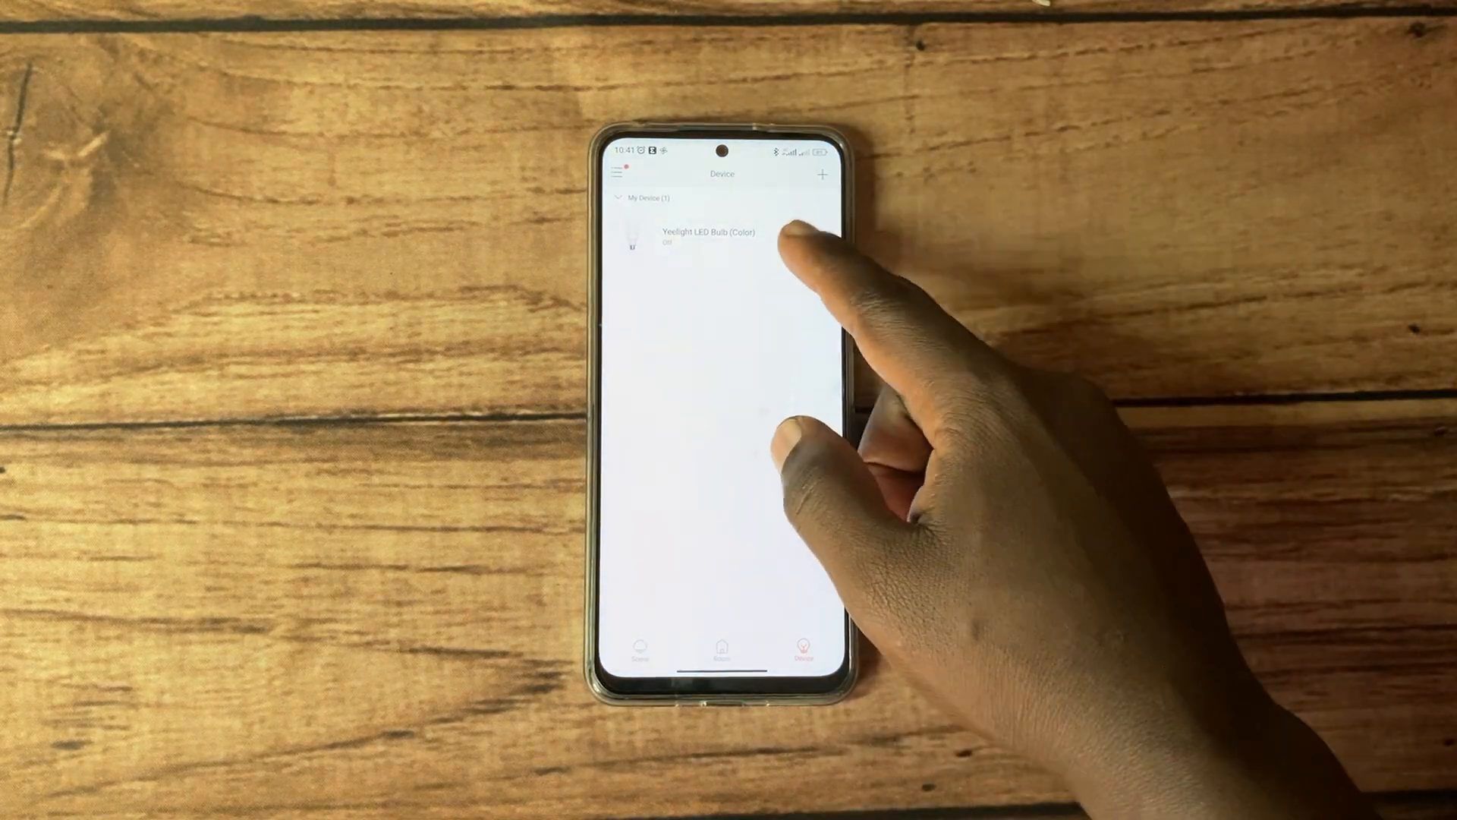
Leave Yeelight and launch the Google Home app from the phone's app search.
left_click(706, 239)
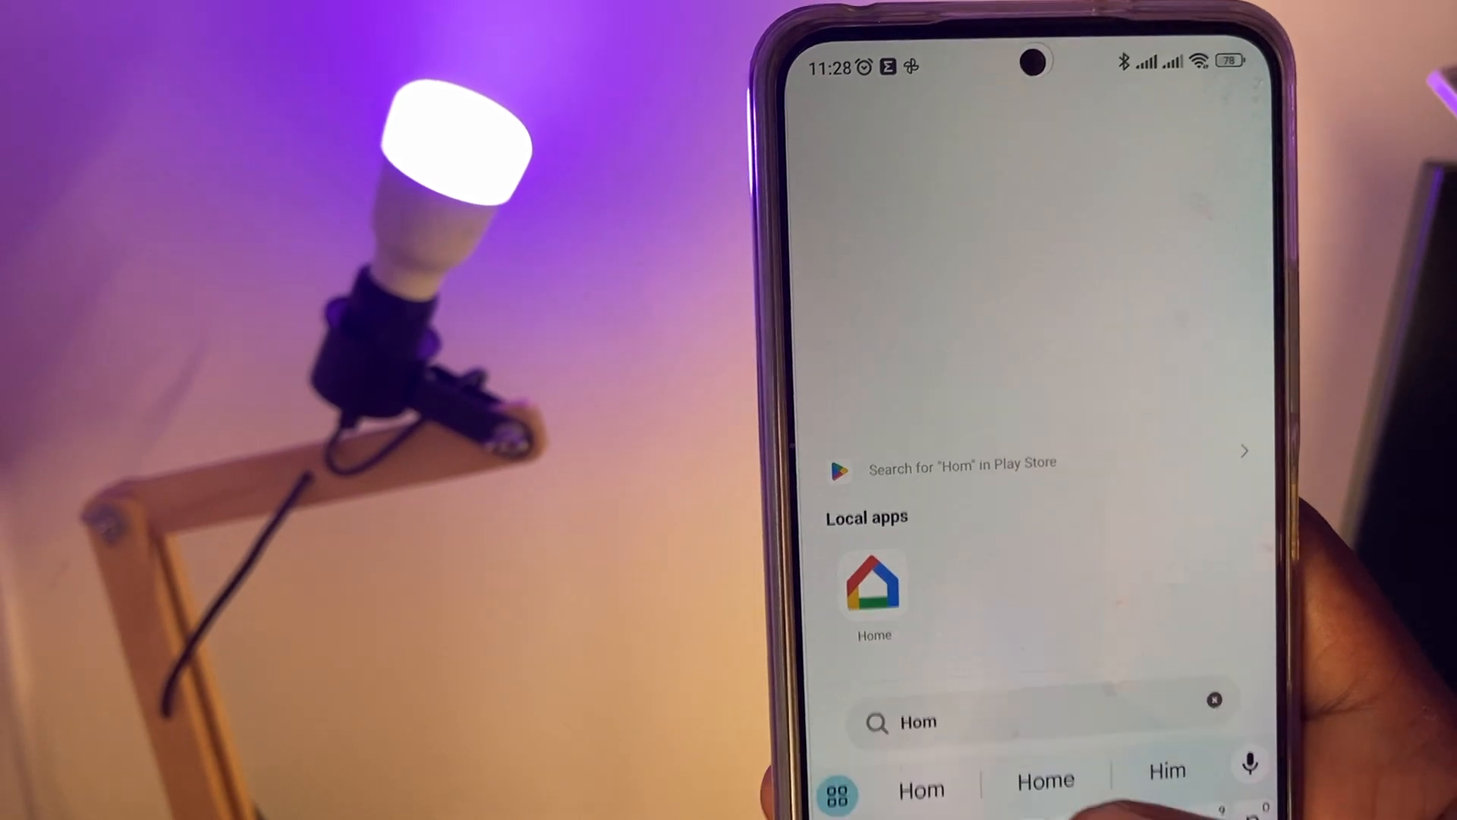
left_click(873, 583)
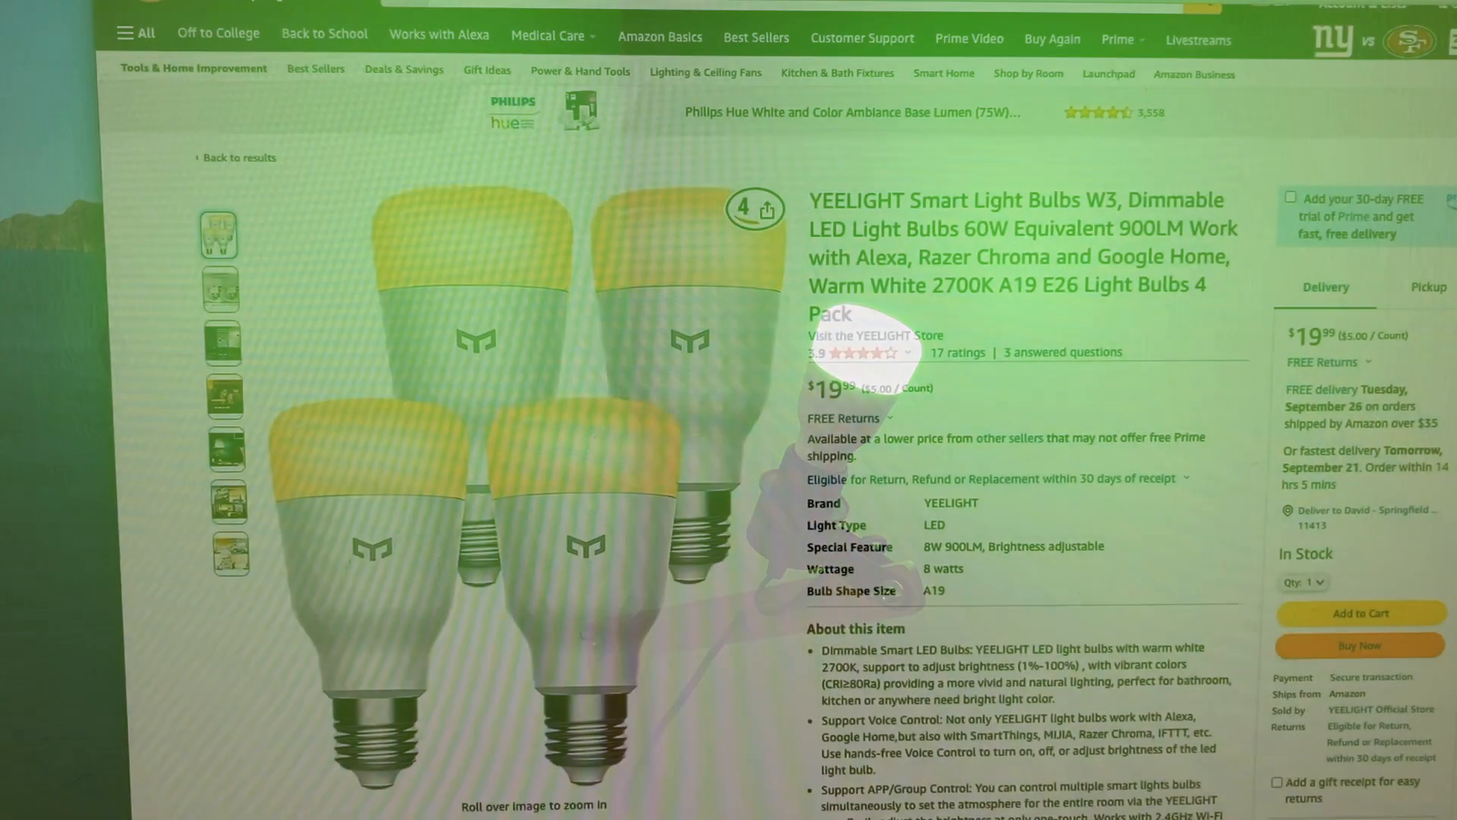
Scroll the Amazon and AliExpress Yeelight W3 listings, the latter priced at $15.39.
scroll("down", 3)
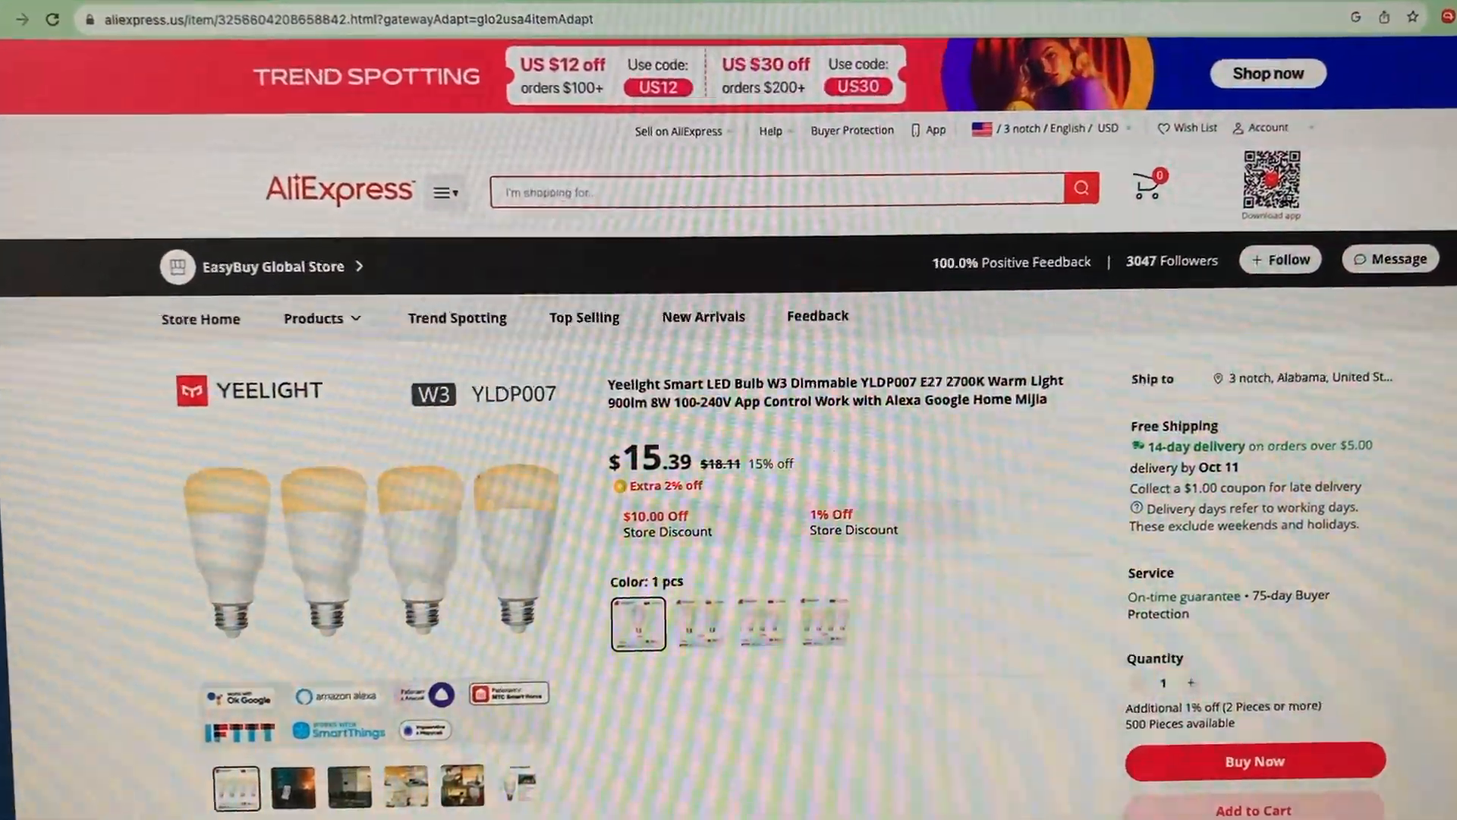
scroll("down", 3)
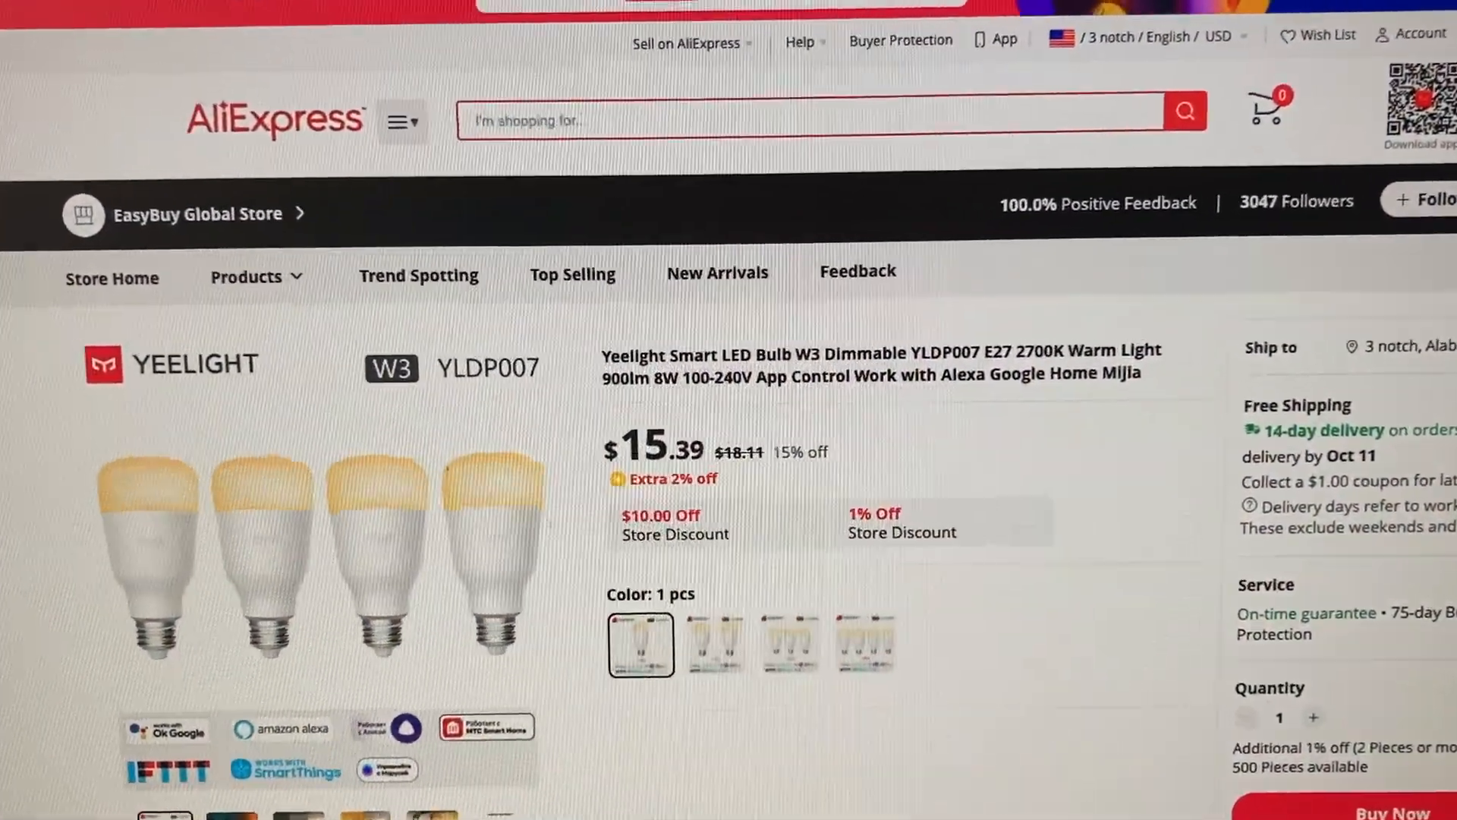